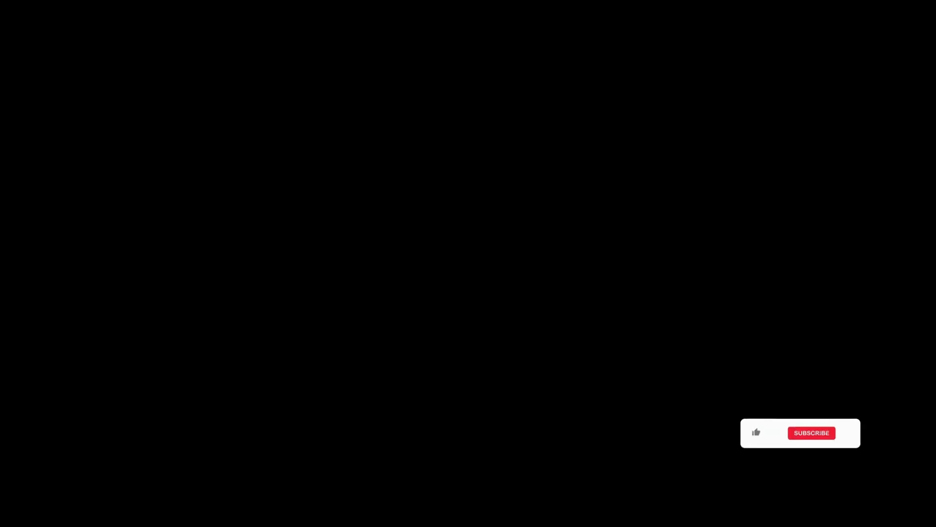
# Repeatedly operate the control at the bottom-right of the DXY chart, scrolling occasionally.
pyautogui.click(756, 433)
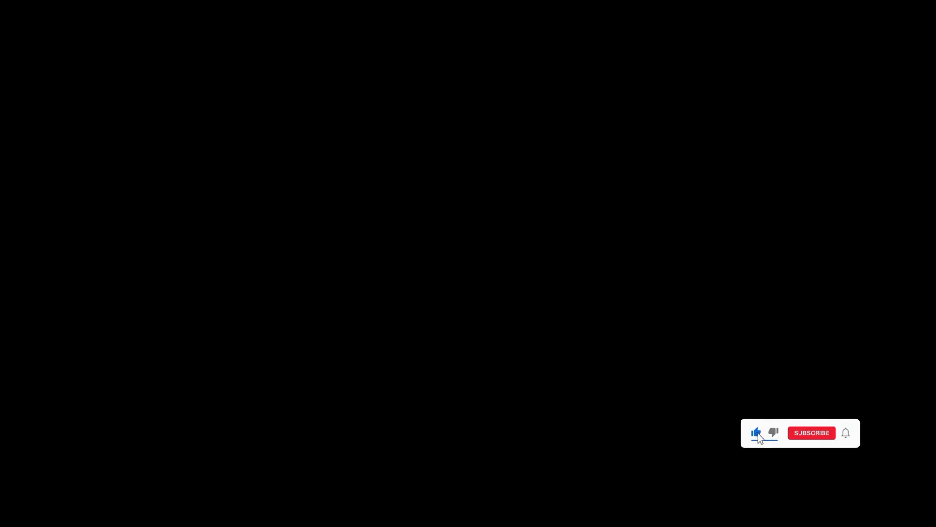
pyautogui.click(811, 433)
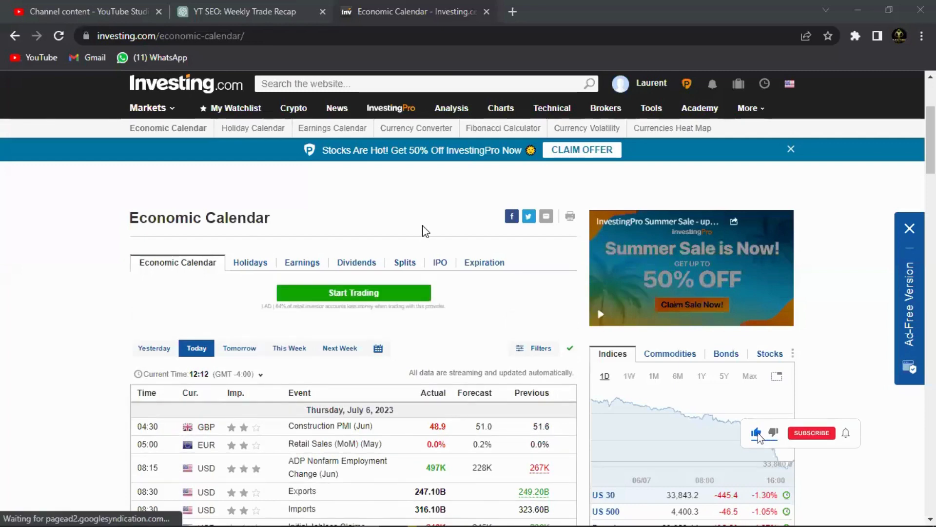
pyautogui.click(812, 433)
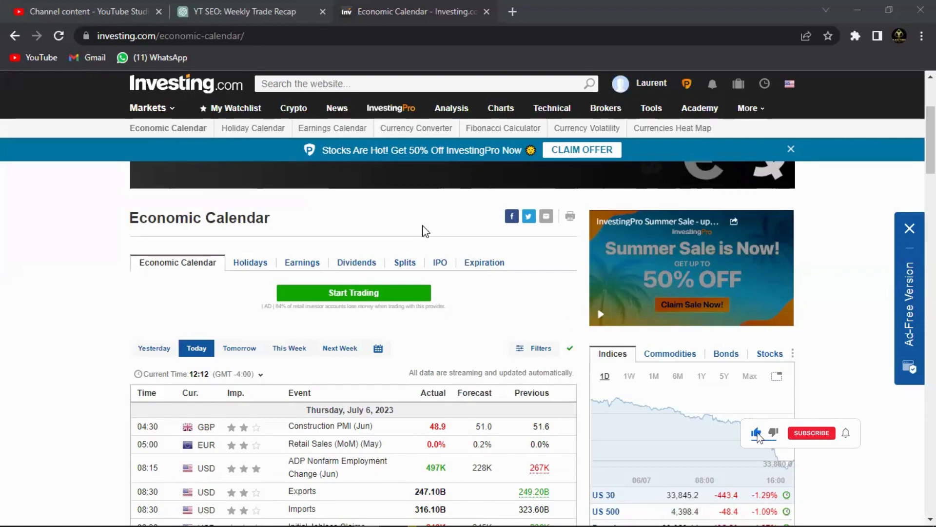
pyautogui.click(811, 433)
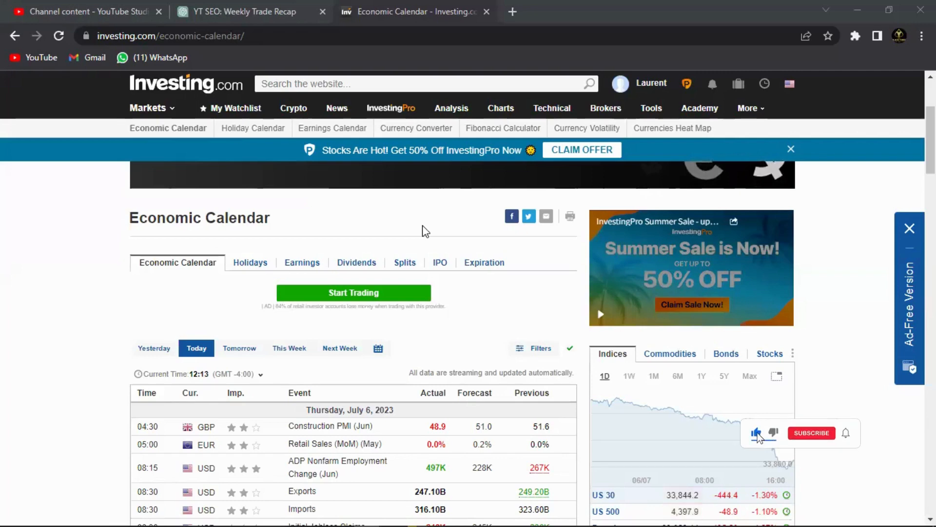
pyautogui.click(811, 432)
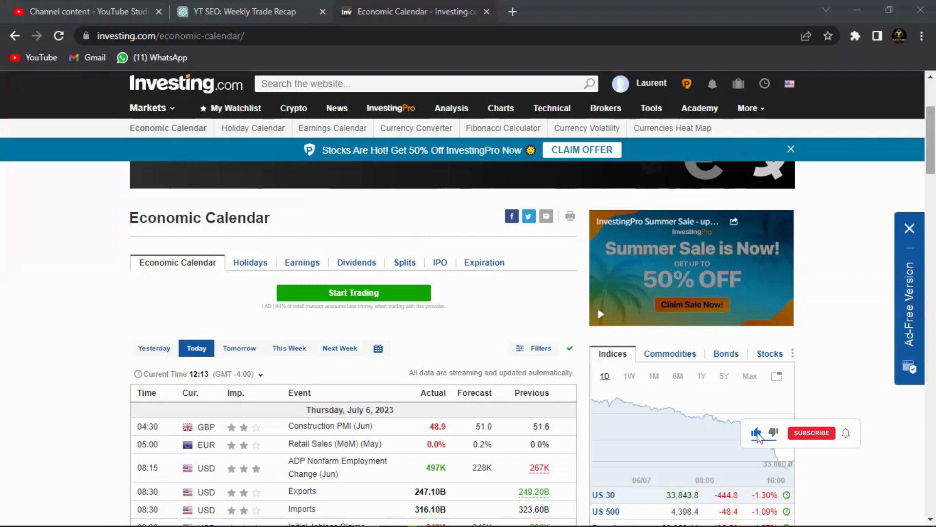
pyautogui.scroll(-3)
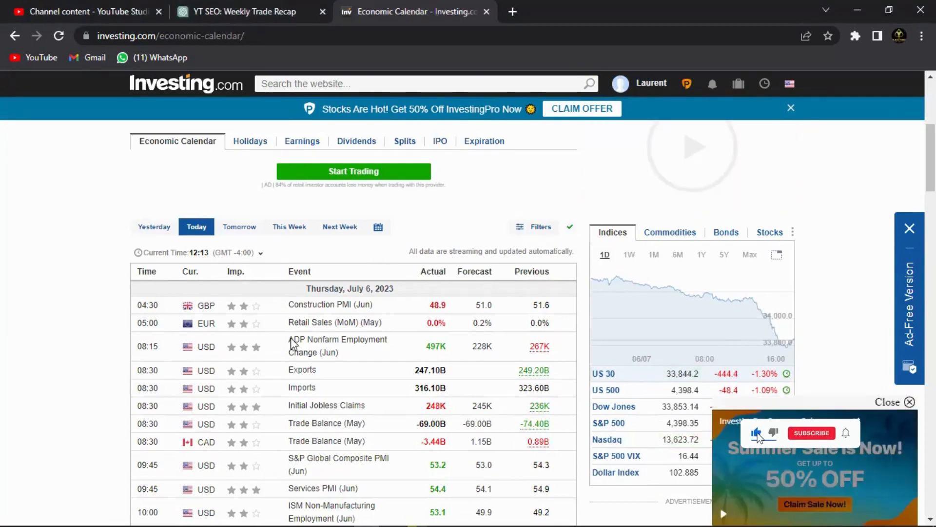
pyautogui.click(811, 433)
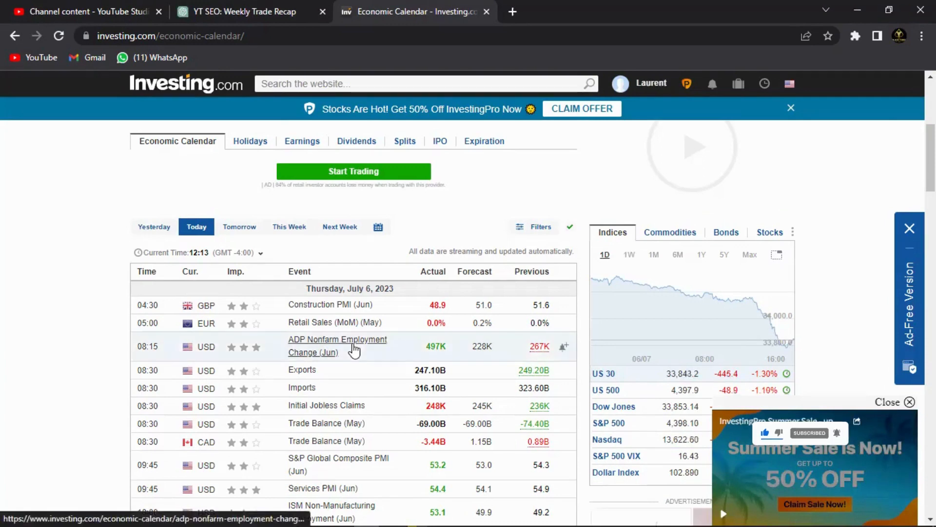
pyautogui.moveTo(316, 346)
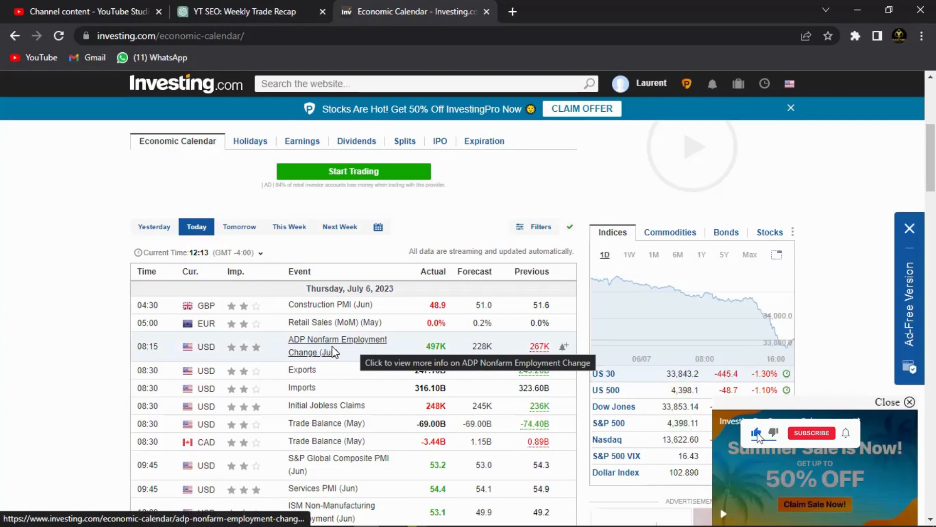
pyautogui.click(811, 433)
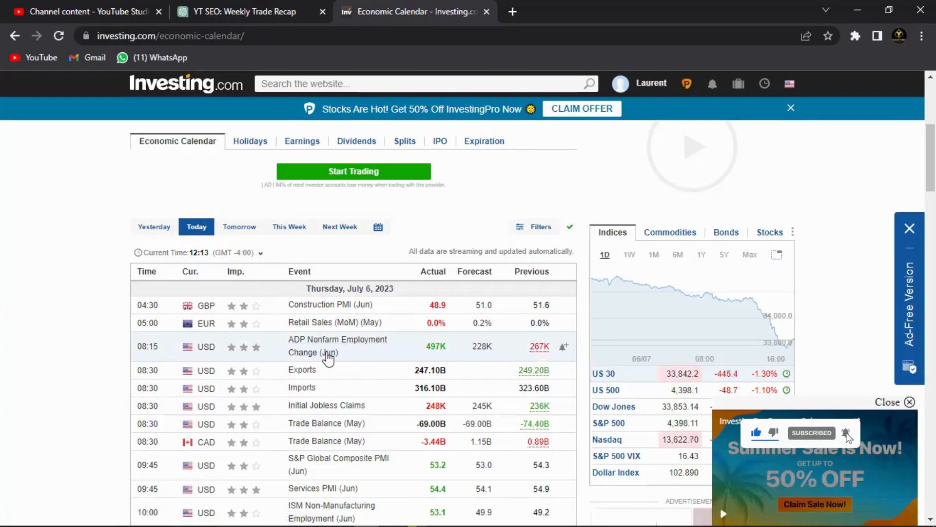
pyautogui.moveTo(505, 294)
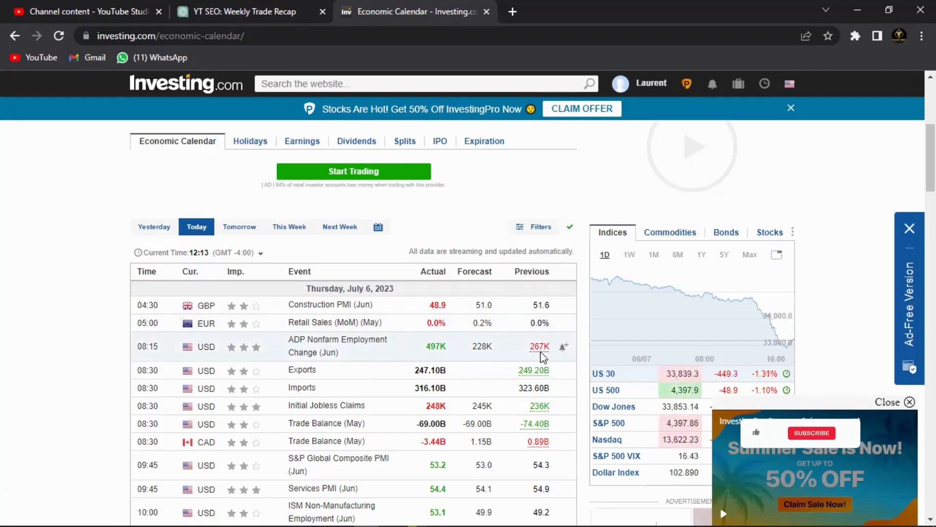
pyautogui.moveTo(539, 347)
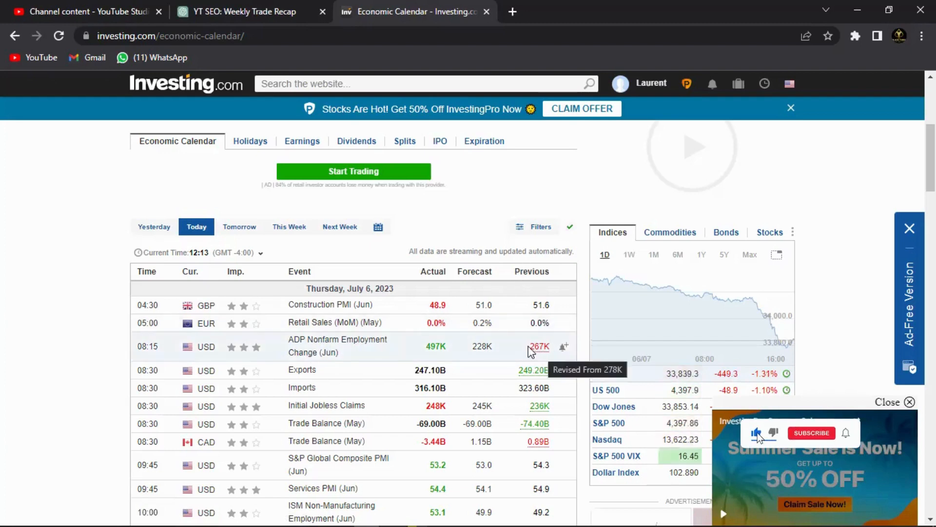
pyautogui.click(812, 432)
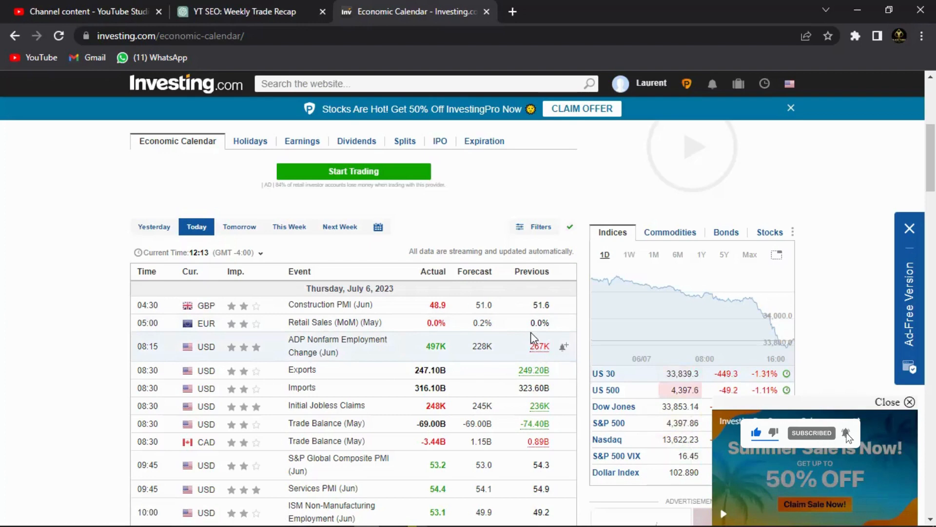
pyautogui.moveTo(393, 345)
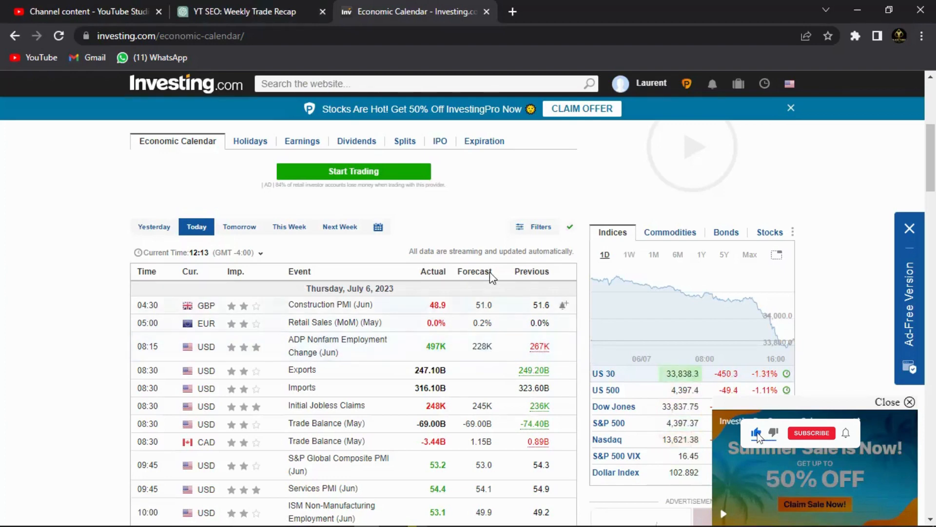
pyautogui.click(811, 432)
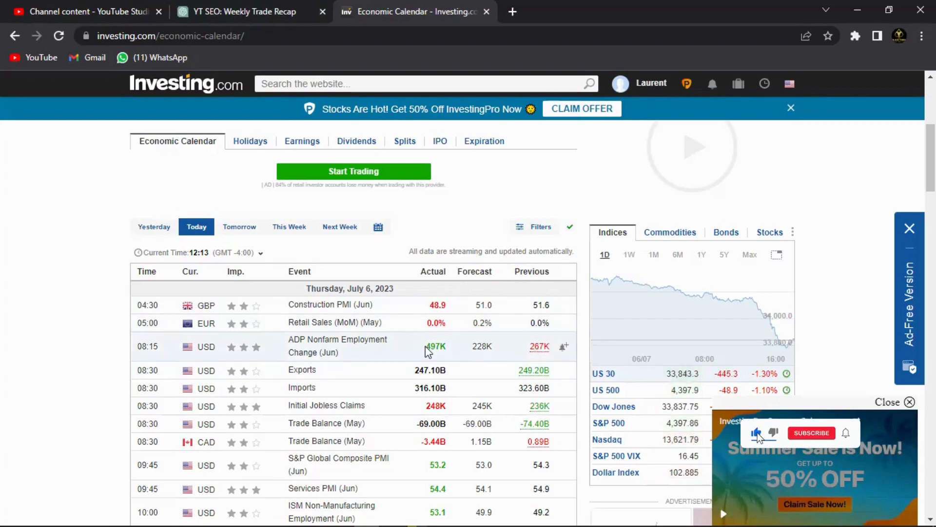
pyautogui.click(811, 432)
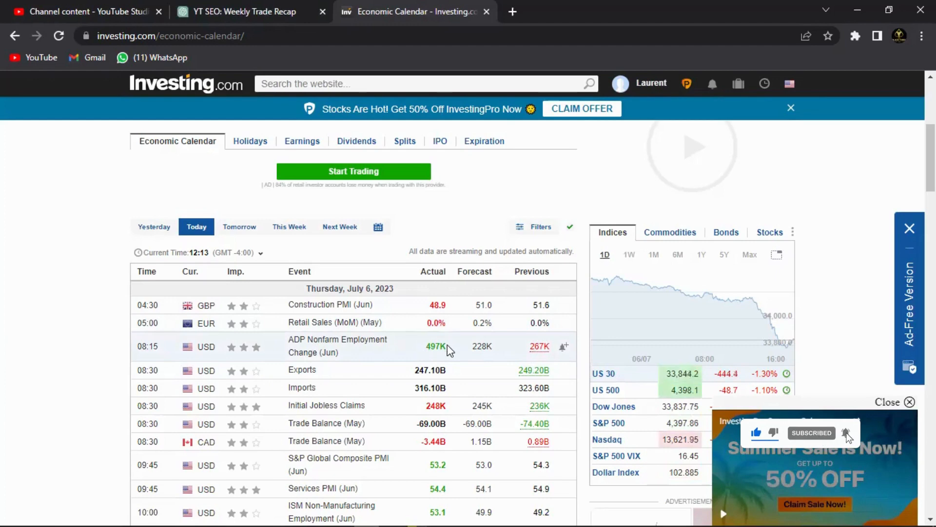
pyautogui.moveTo(448, 349)
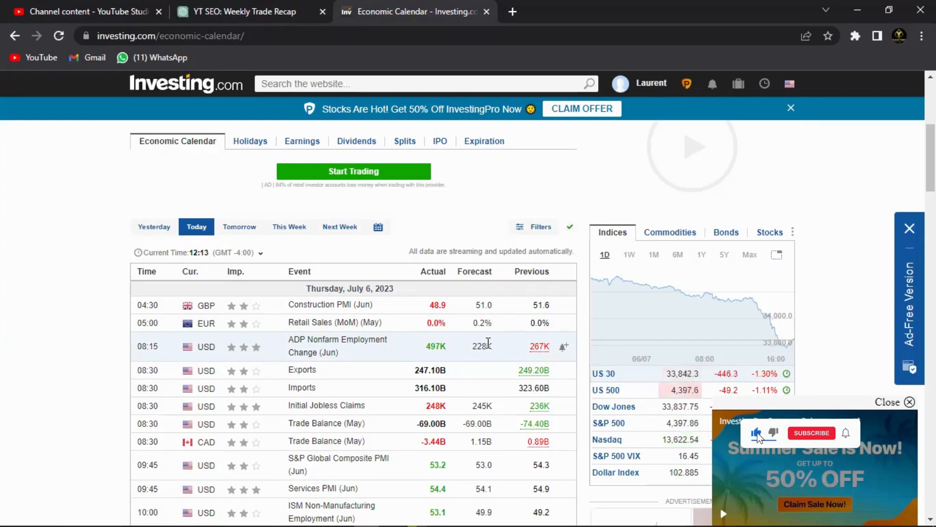
pyautogui.click(811, 433)
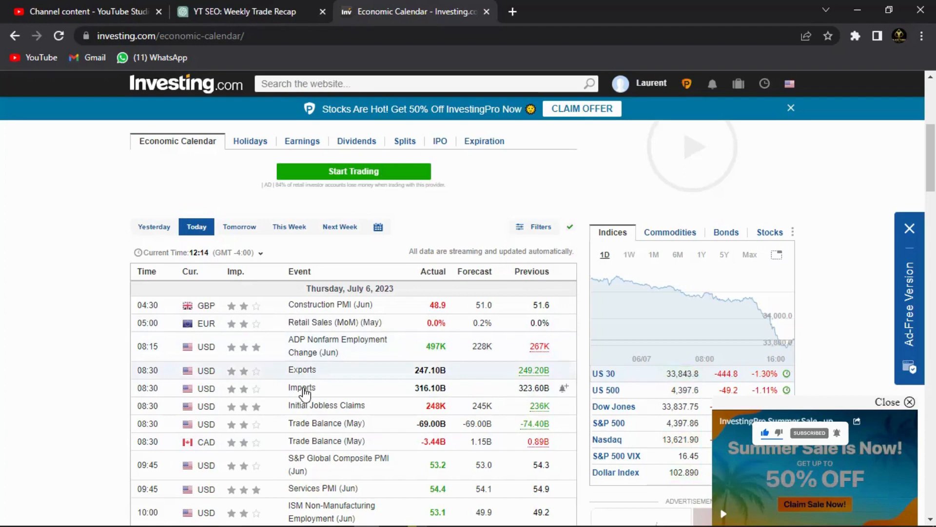
pyautogui.moveTo(304, 410)
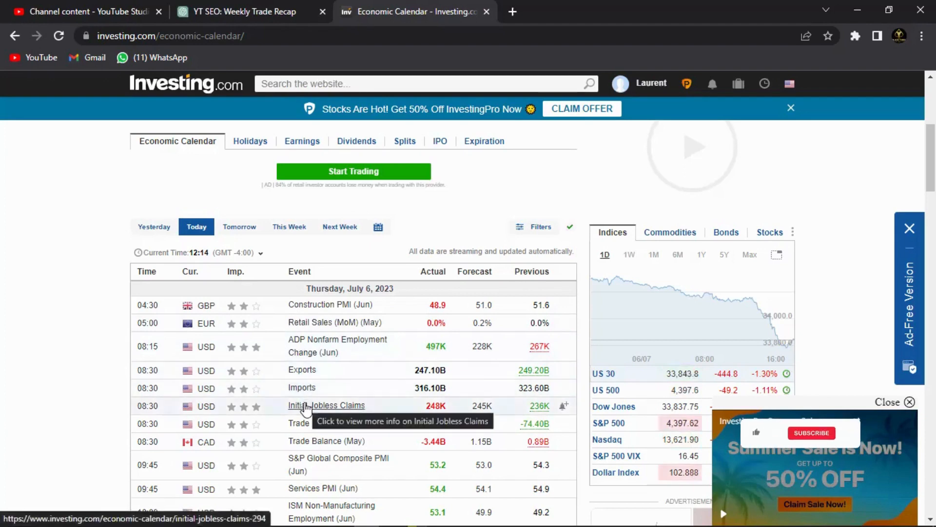
pyautogui.moveTo(521, 411)
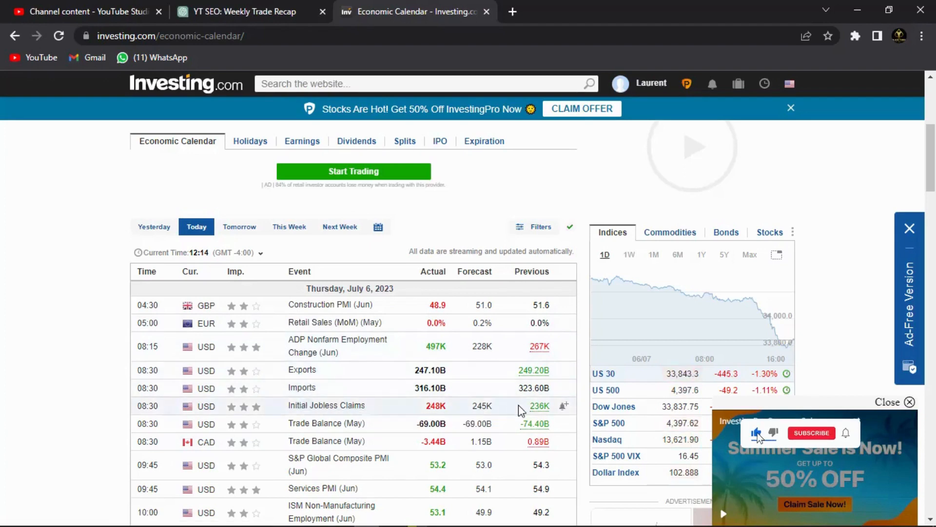
pyautogui.click(812, 433)
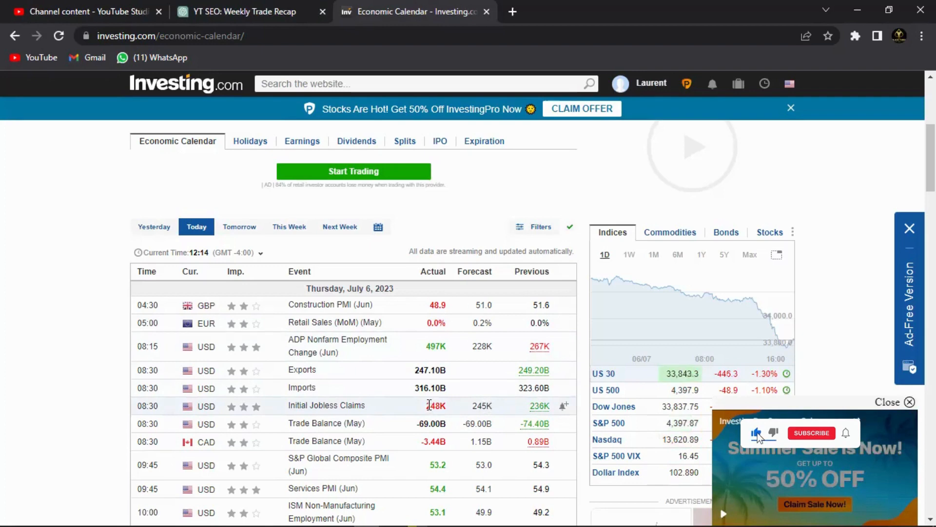
pyautogui.click(811, 433)
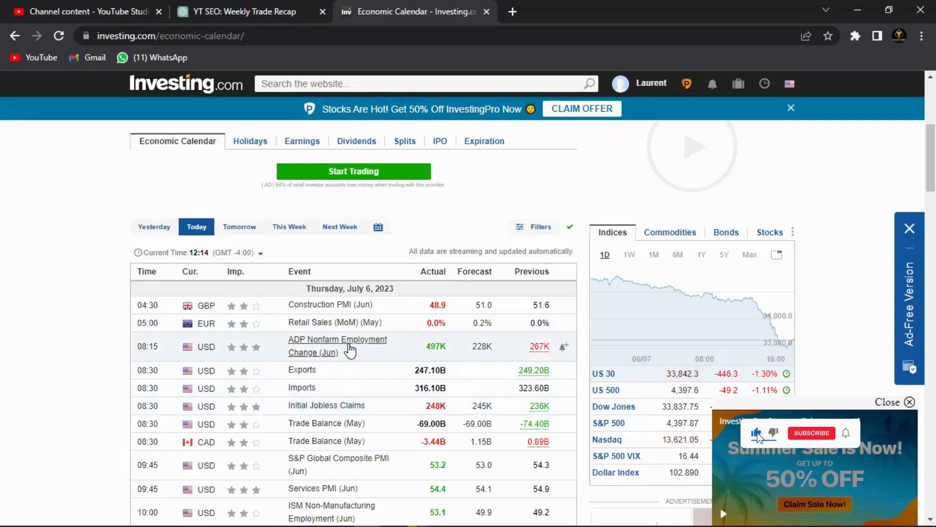
pyautogui.click(811, 433)
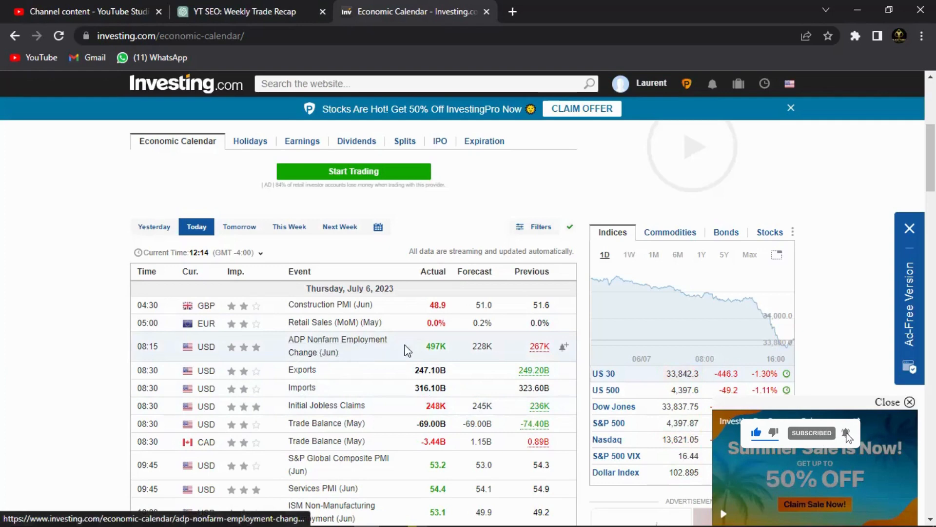
pyautogui.moveTo(436, 346)
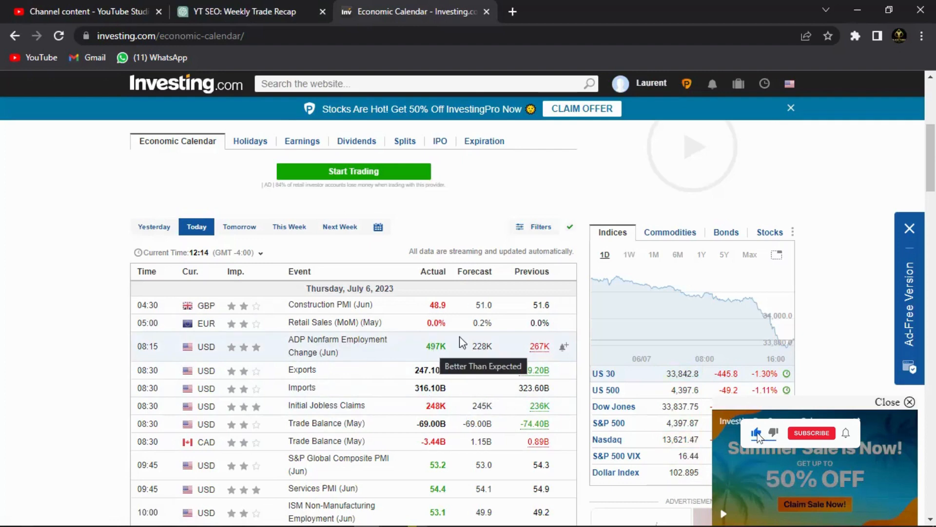
pyautogui.click(812, 433)
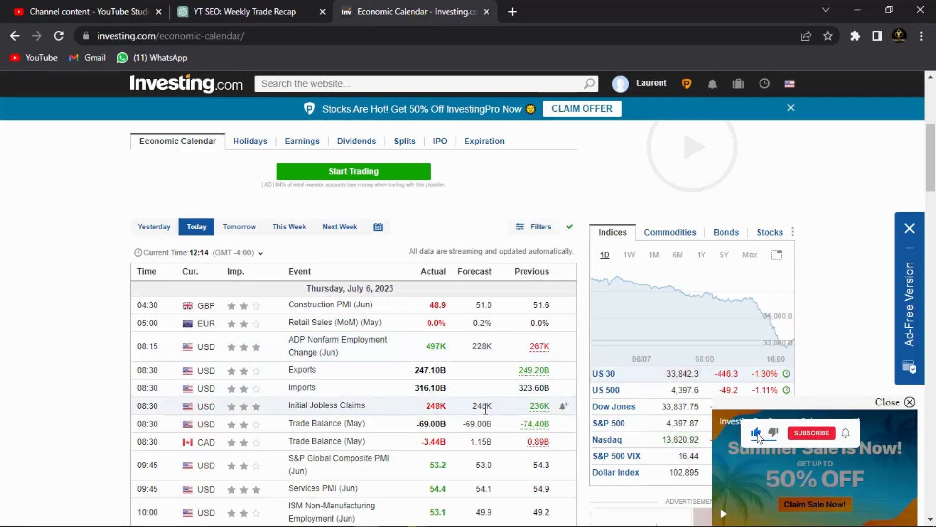
pyautogui.click(812, 432)
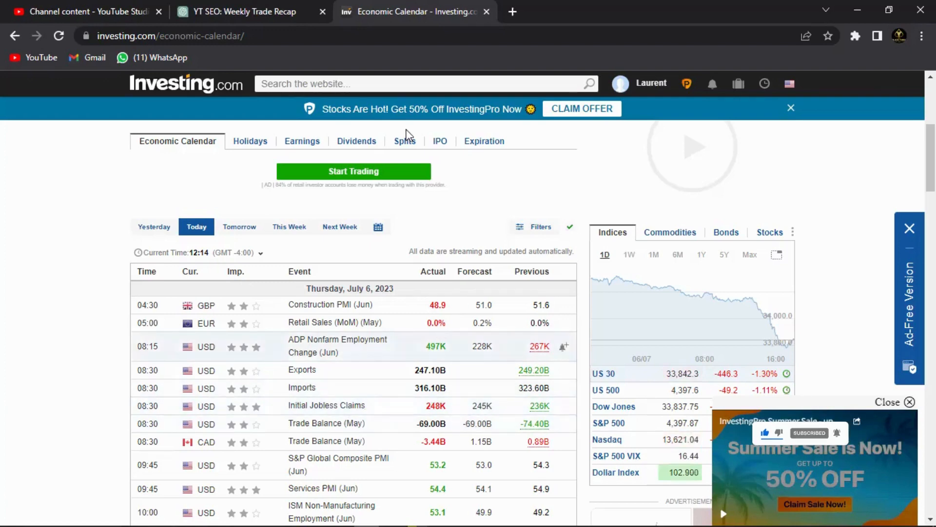
pyautogui.scroll(-3)
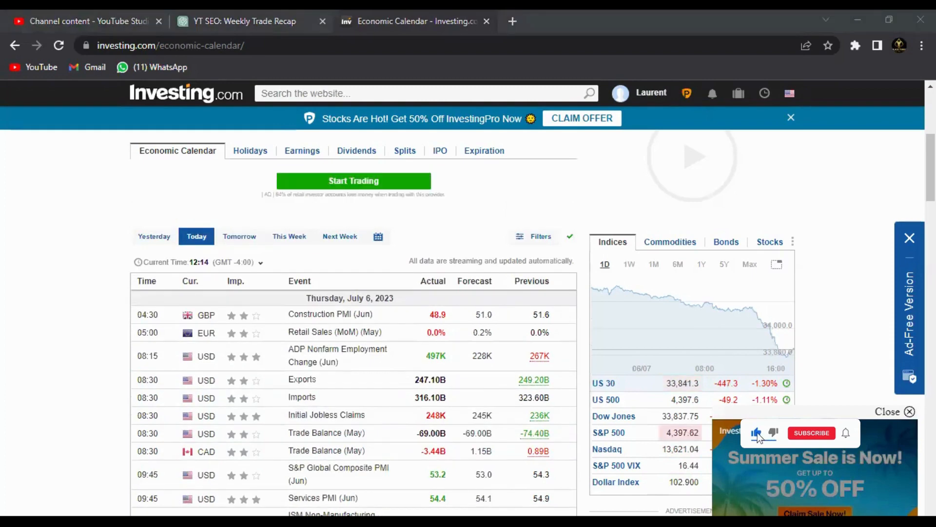
# Use that bottom-right control twice more, then switch the DXY chart to 15-minute candles.
pyautogui.click(811, 433)
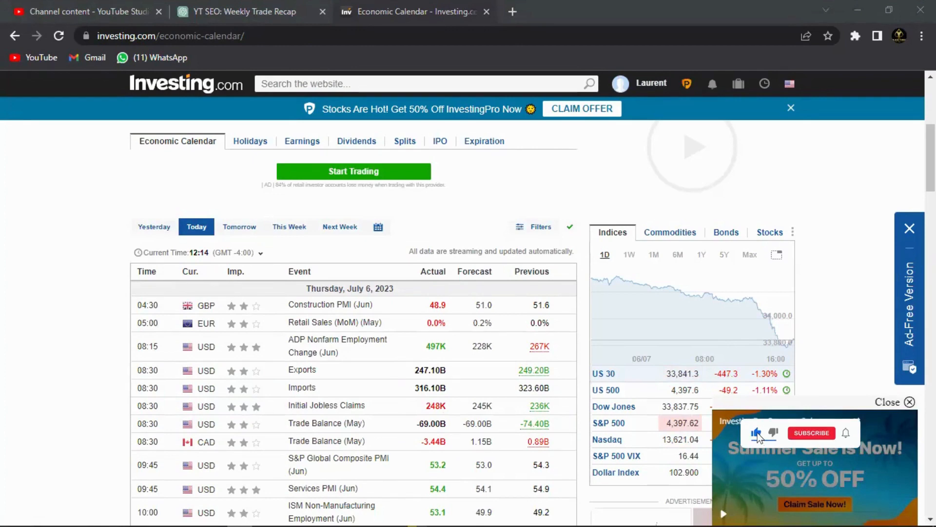
pyautogui.click(812, 433)
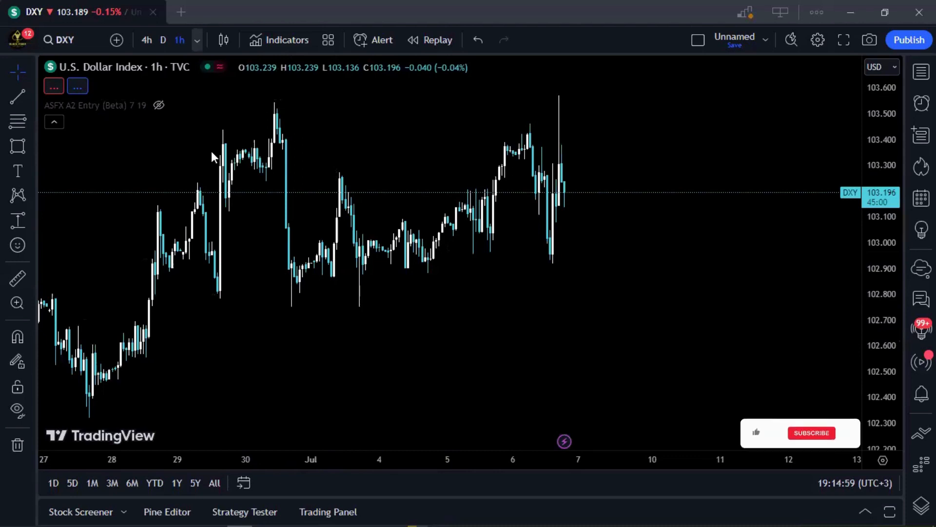
pyautogui.click(179, 39)
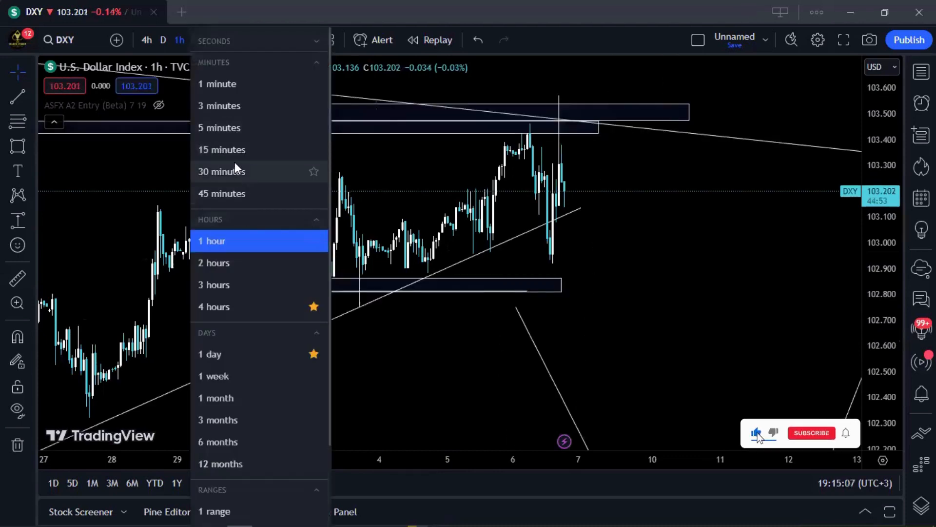
pyautogui.click(220, 149)
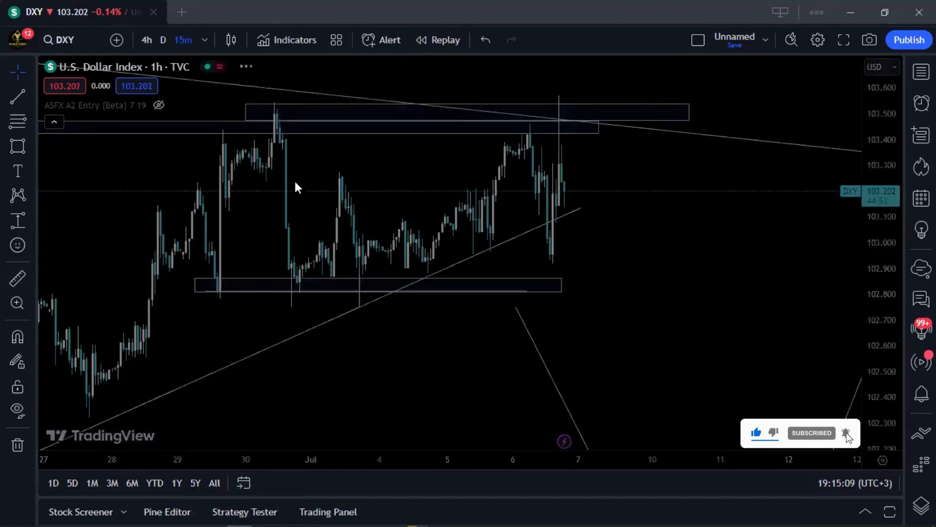
# Inspect the July 6 15-minute DXY candles, reading the 15:15 bar near 103.02.
pyautogui.click(182, 40)
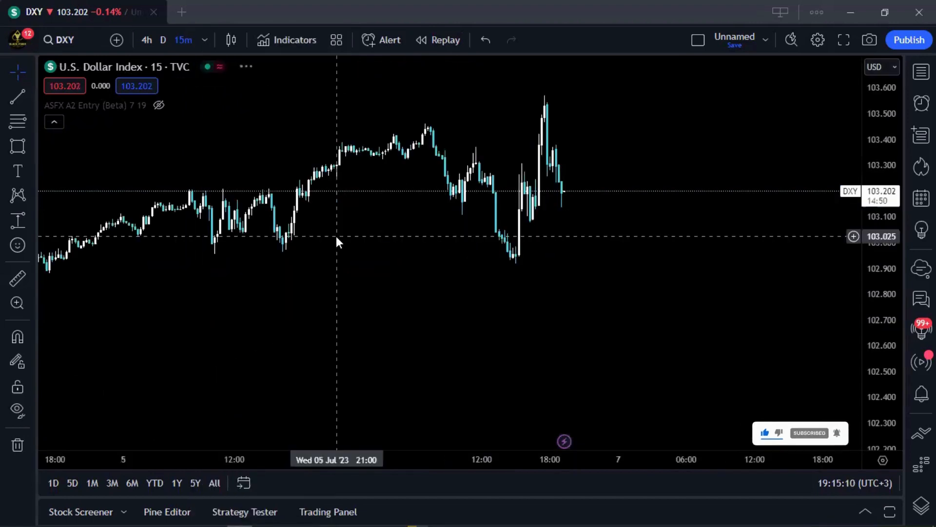
pyautogui.moveTo(524, 261)
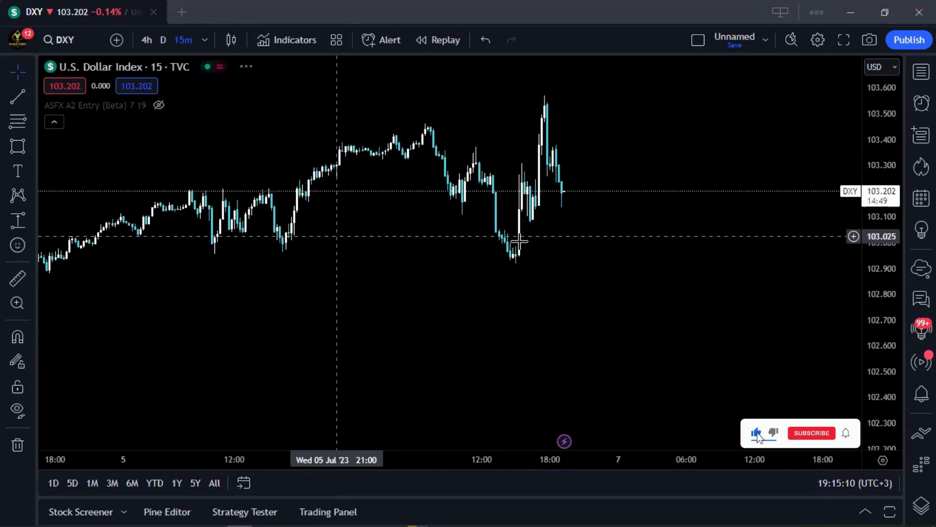
pyautogui.click(811, 433)
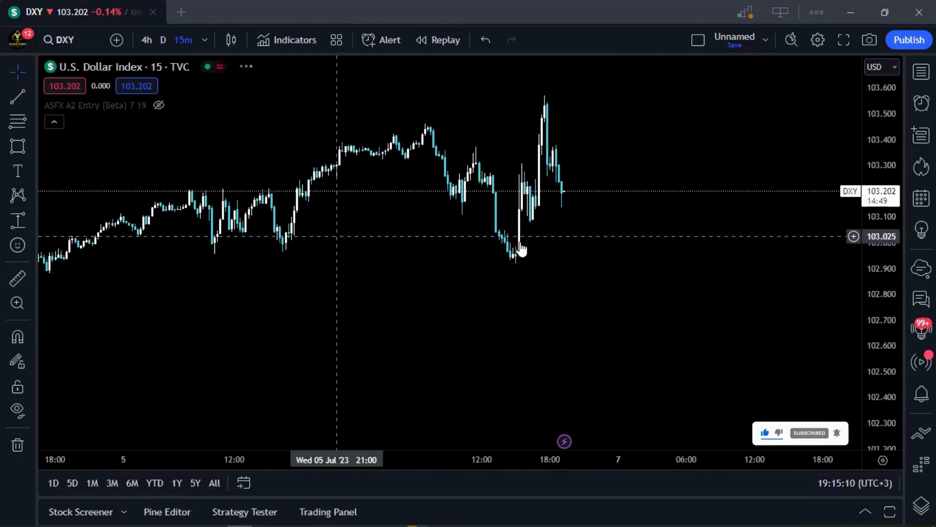
pyautogui.moveTo(518, 250)
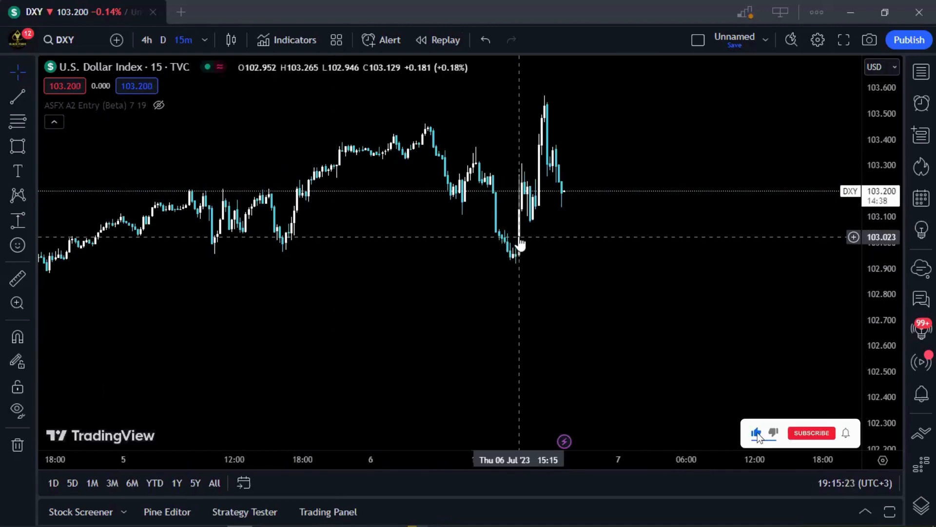
pyautogui.click(811, 433)
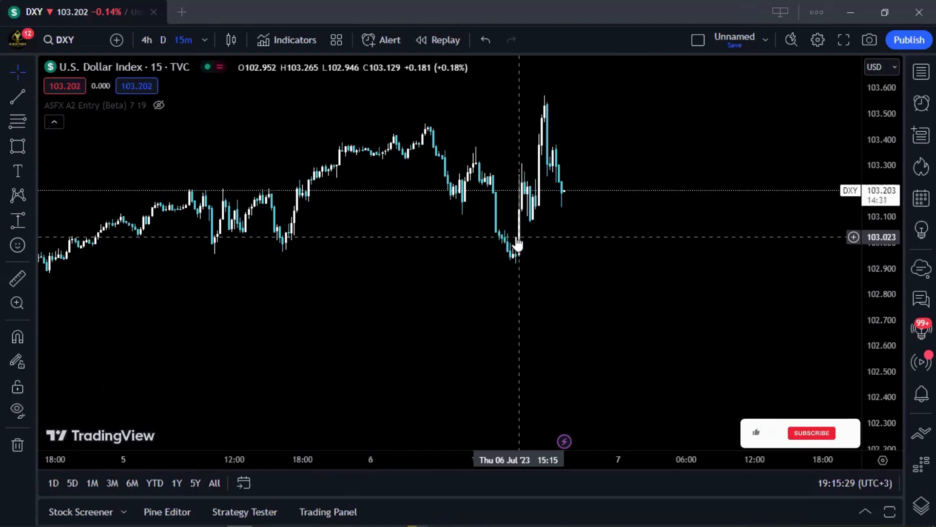
pyautogui.moveTo(518, 229)
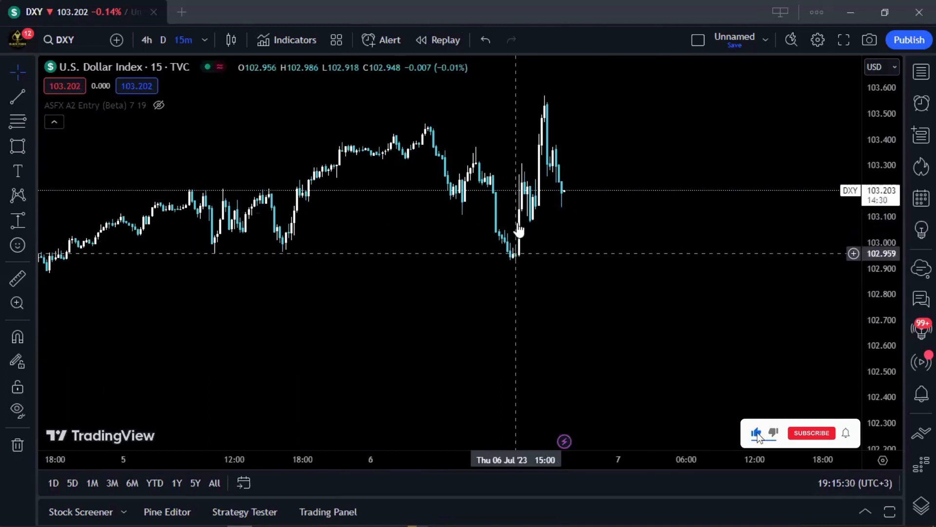
pyautogui.moveTo(519, 182)
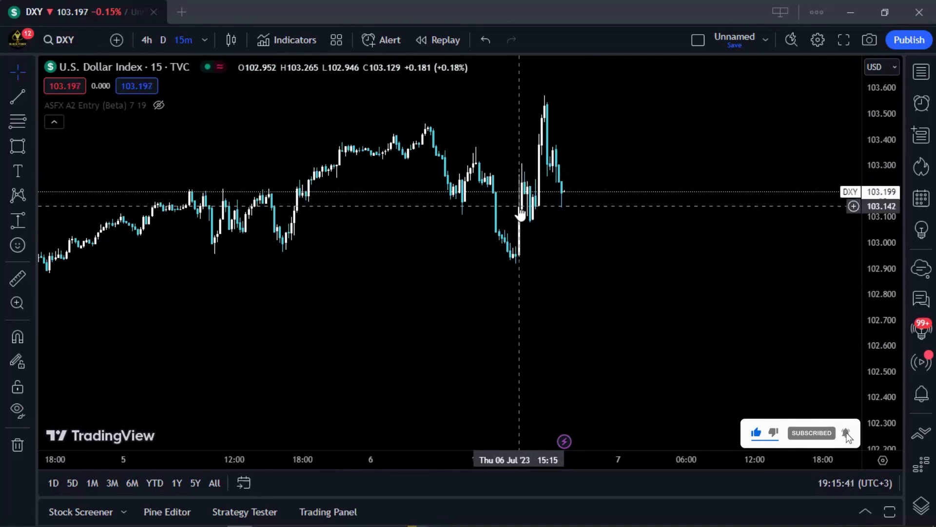
pyautogui.moveTo(522, 212)
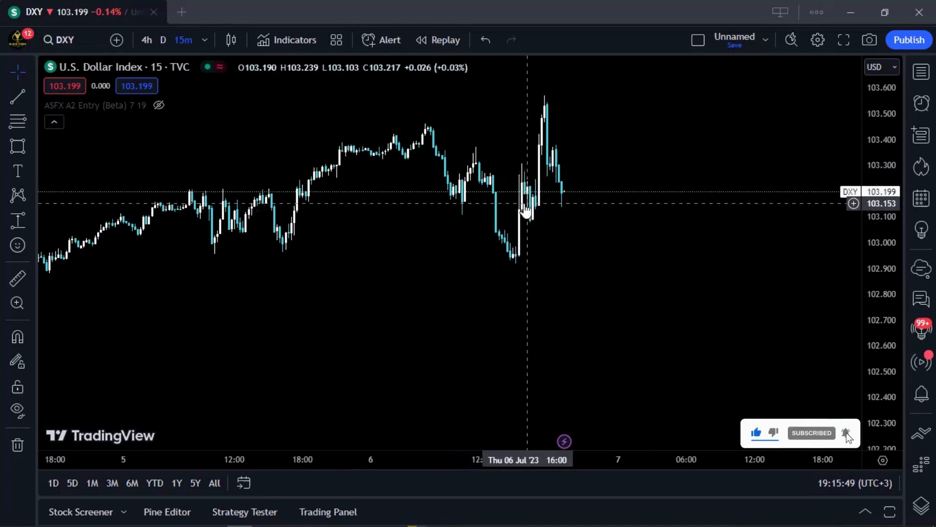
pyautogui.moveTo(519, 179)
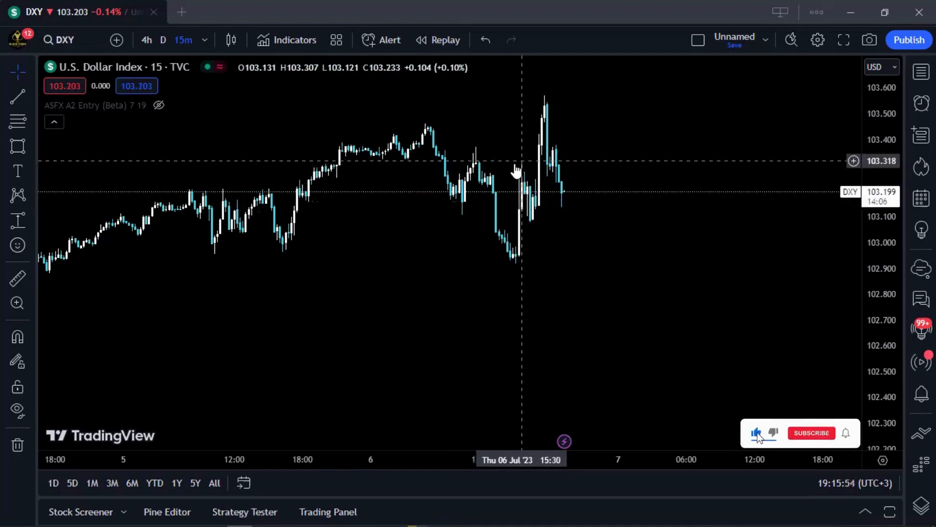
pyautogui.moveTo(522, 206)
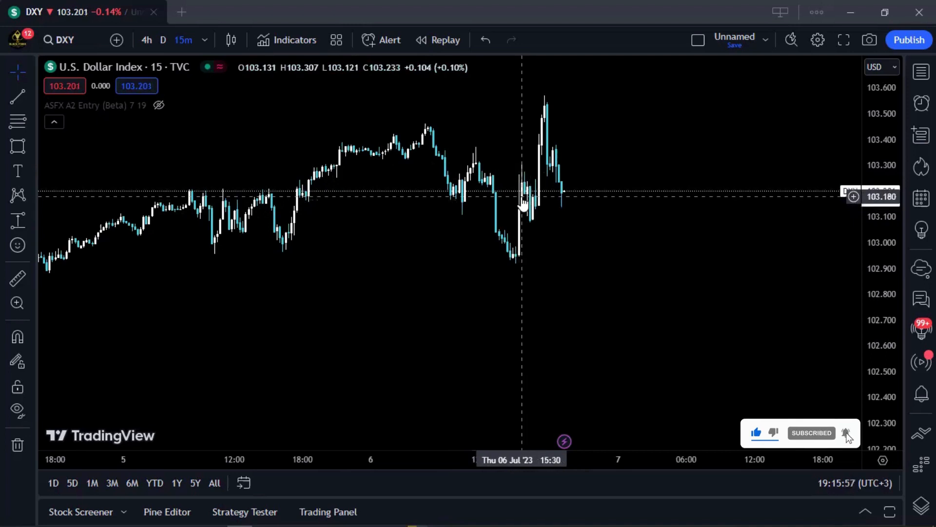
pyautogui.moveTo(524, 186)
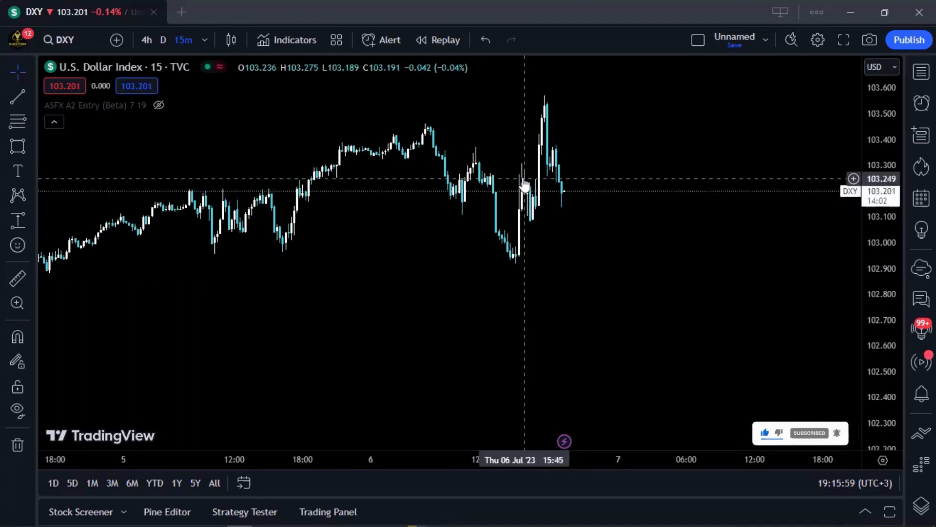
pyautogui.moveTo(524, 182)
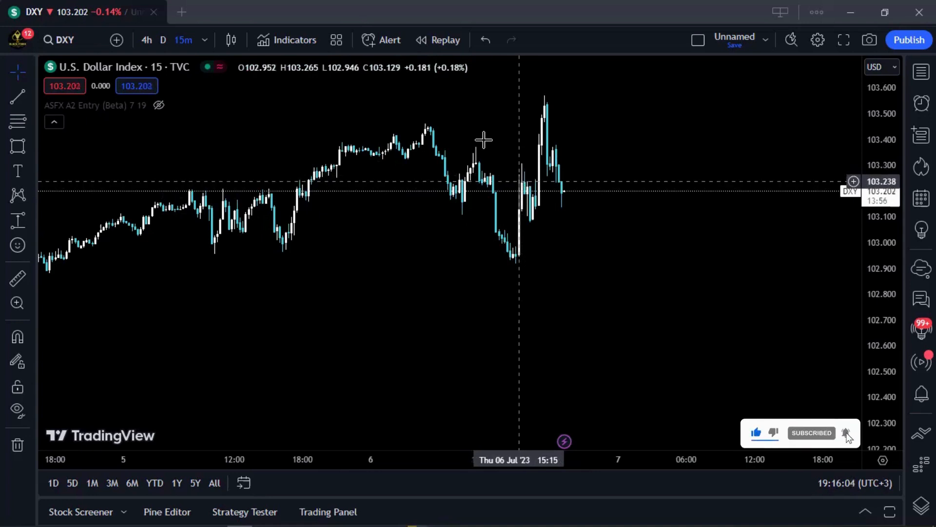
pyautogui.moveTo(478, 182)
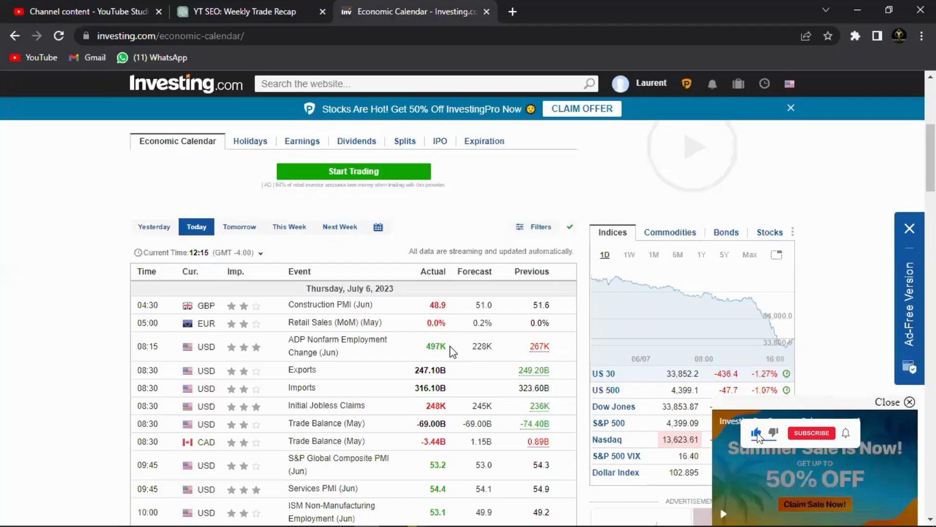
pyautogui.click(811, 433)
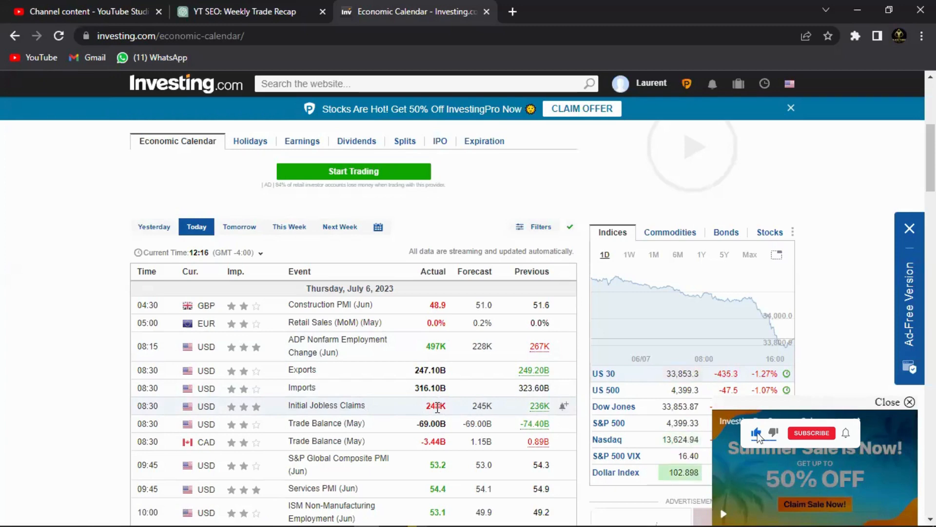
pyautogui.click(811, 433)
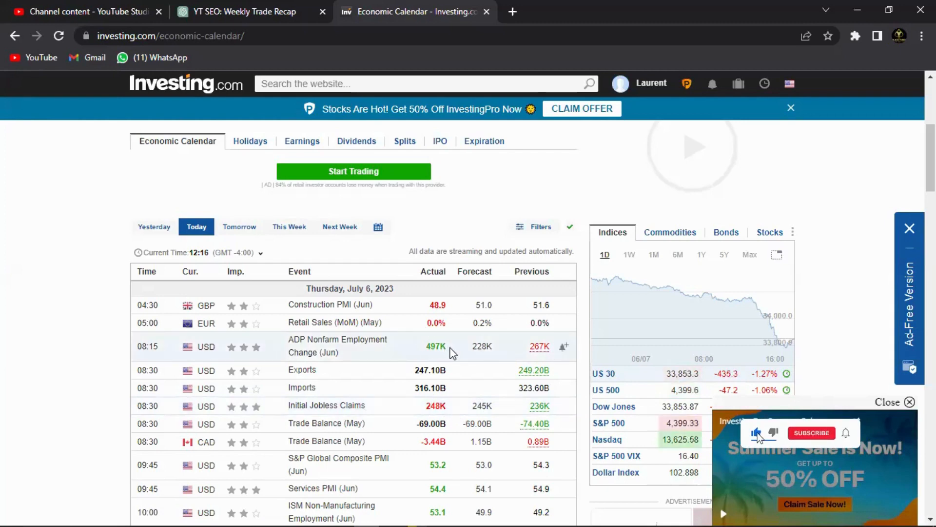
pyautogui.click(811, 433)
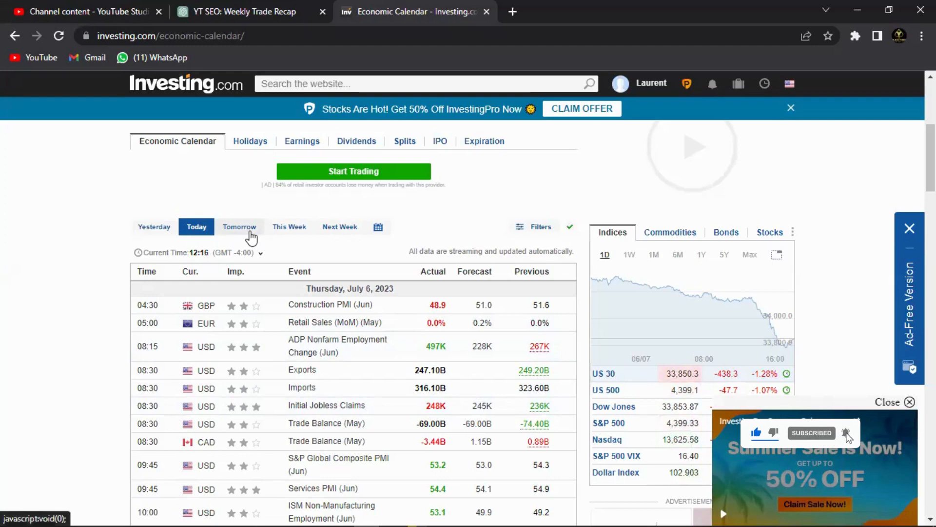
pyautogui.click(239, 226)
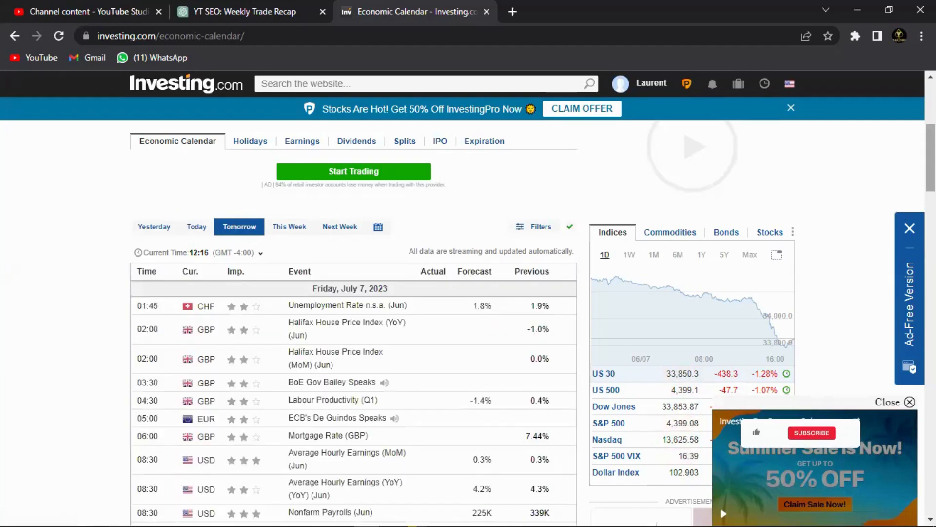
pyautogui.scroll(-3)
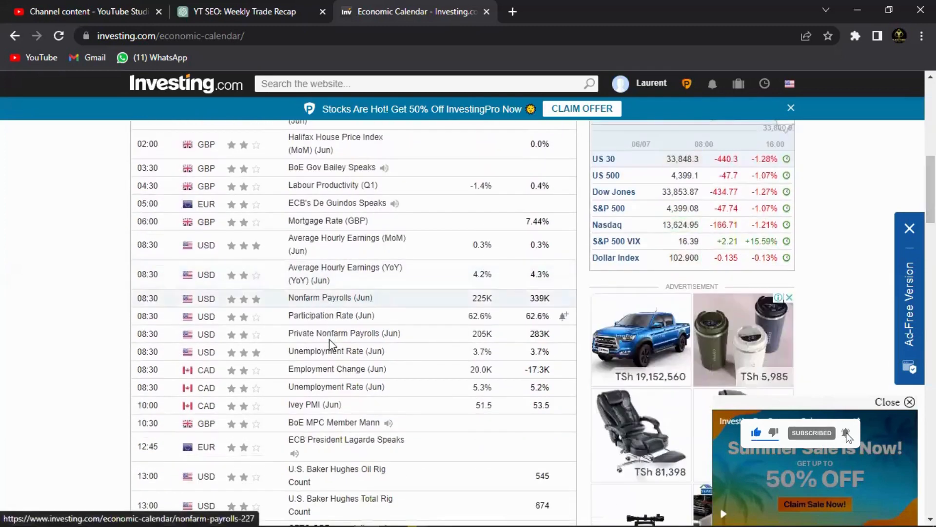
pyautogui.moveTo(314, 357)
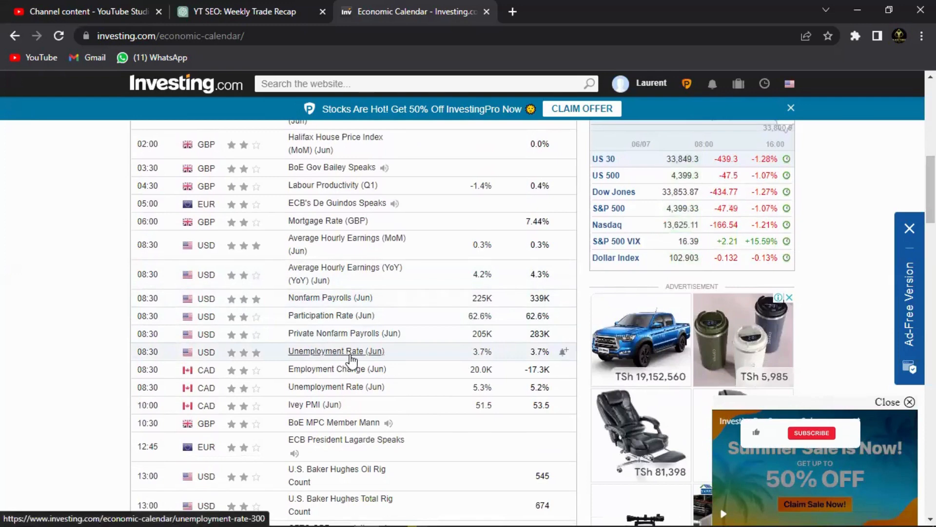
pyautogui.moveTo(336, 351)
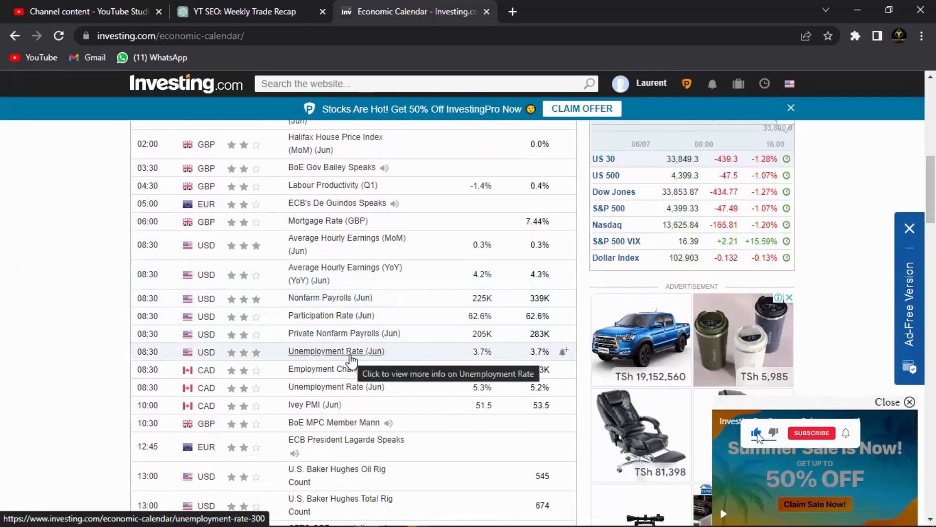
pyautogui.moveTo(330, 297)
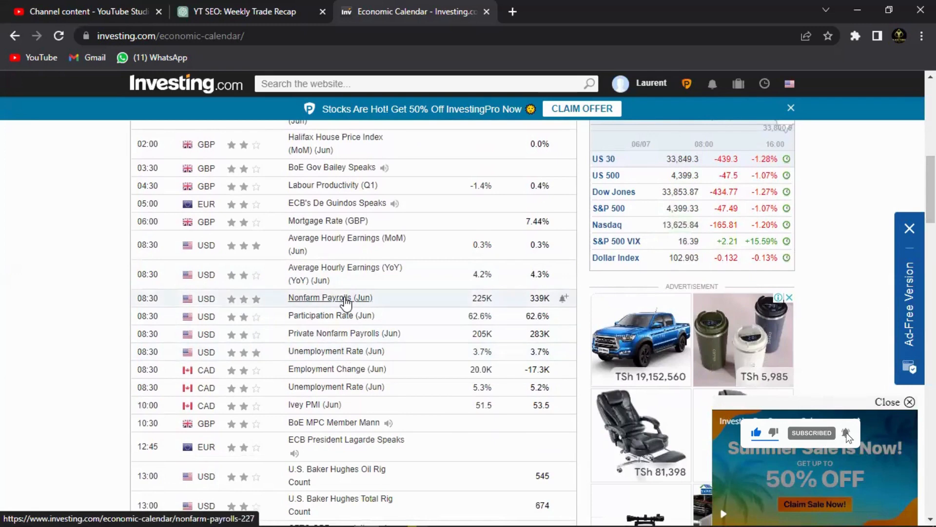
pyautogui.moveTo(330, 297)
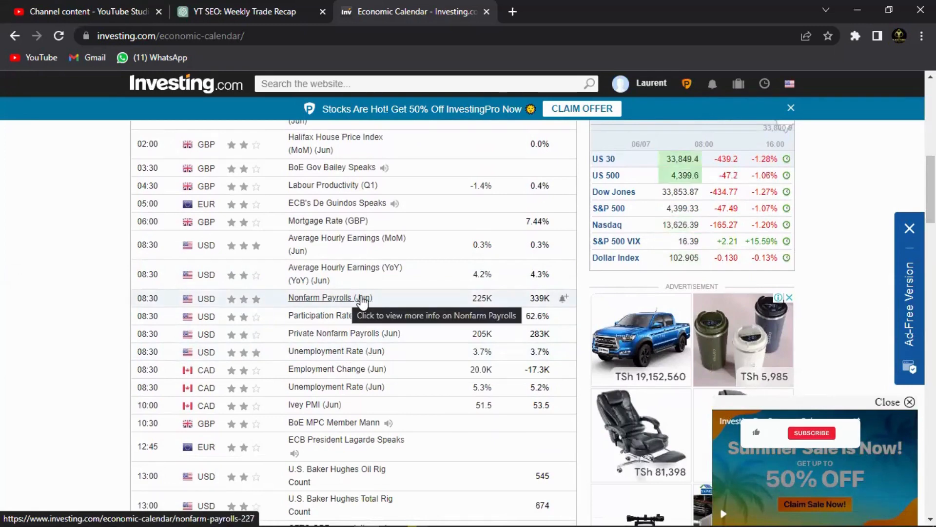
pyautogui.moveTo(499, 304)
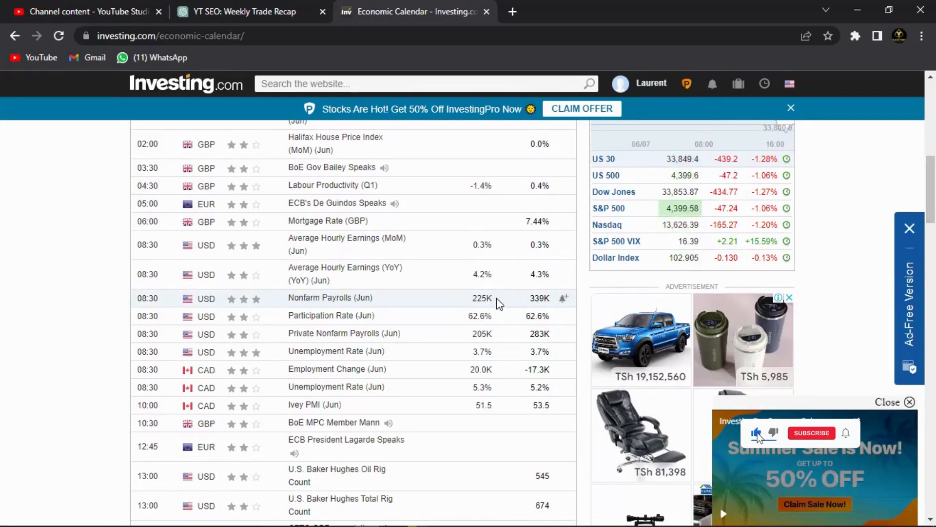
pyautogui.click(811, 432)
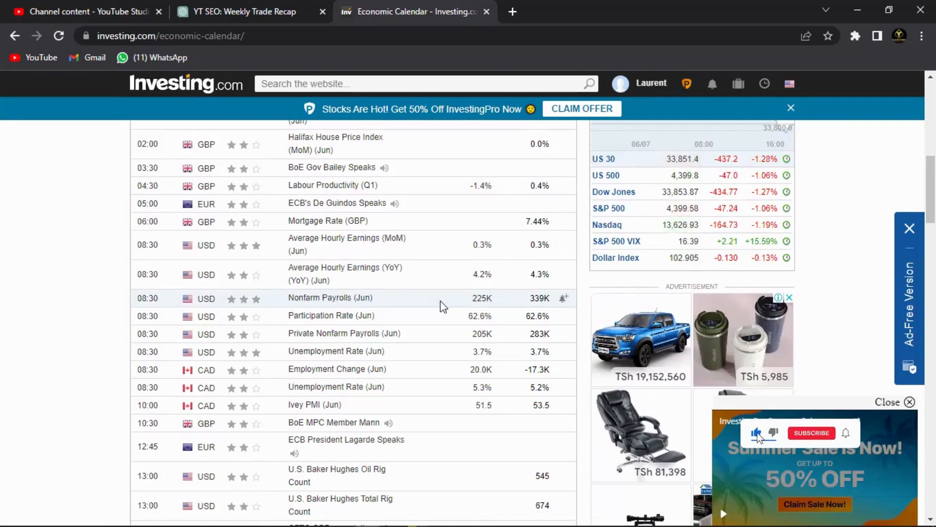
pyautogui.click(811, 433)
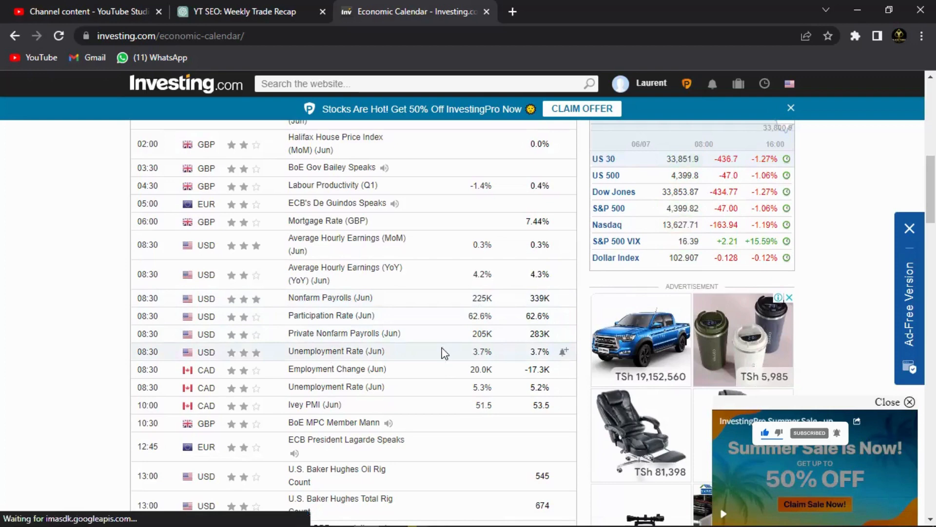
pyautogui.moveTo(304, 308)
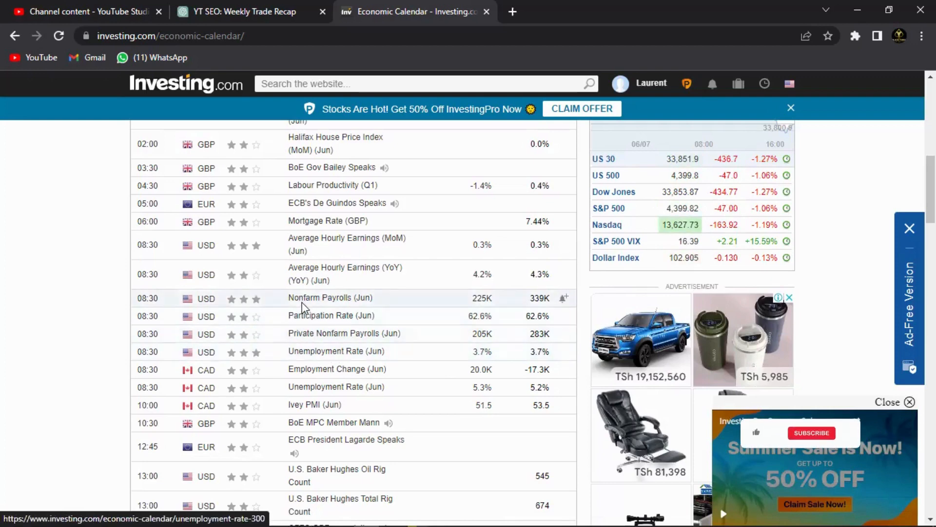
pyautogui.moveTo(315, 302)
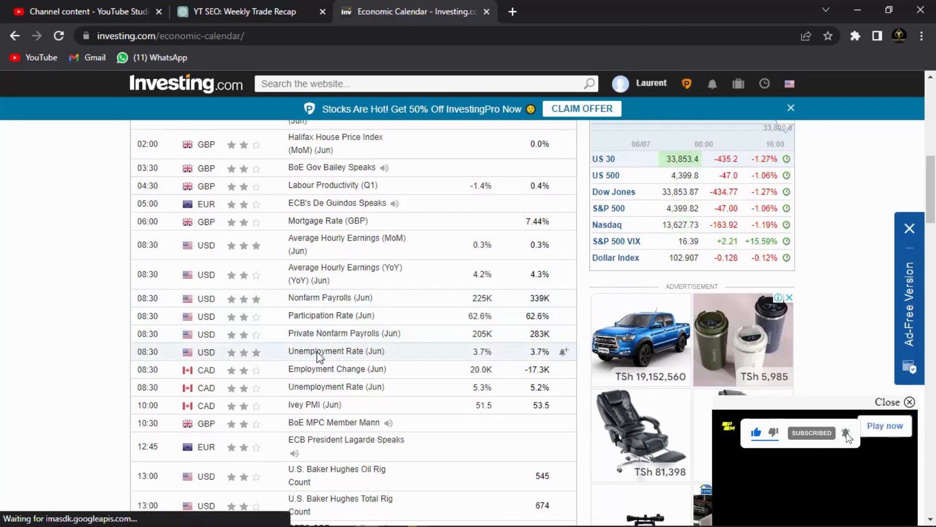
pyautogui.moveTo(293, 357)
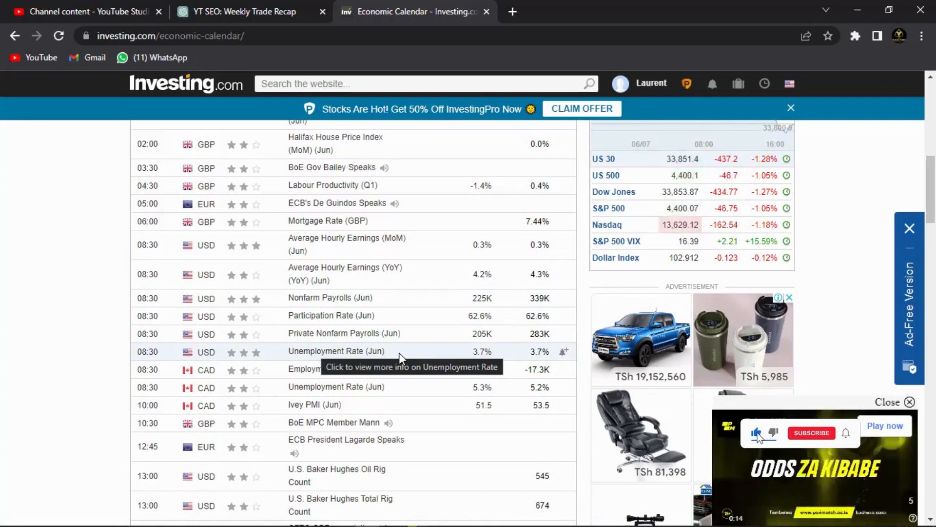
pyautogui.click(812, 433)
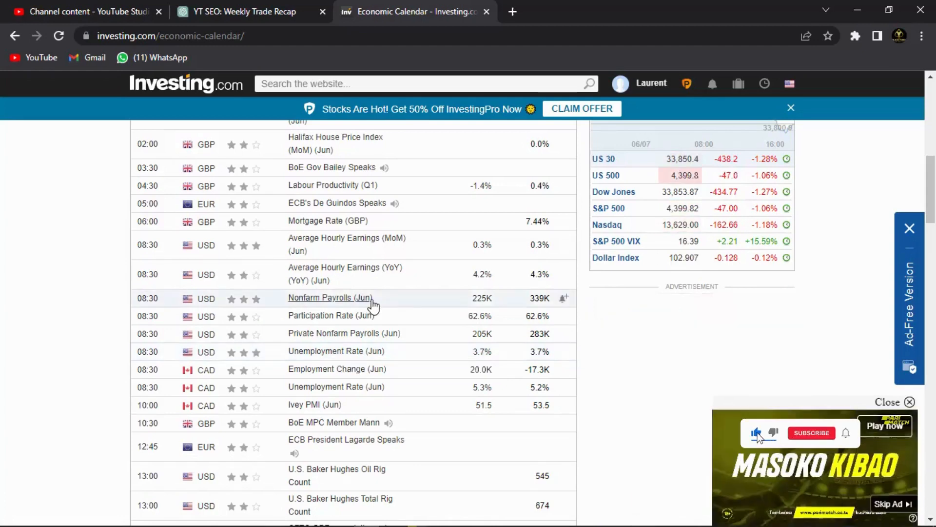
pyautogui.moveTo(408, 307)
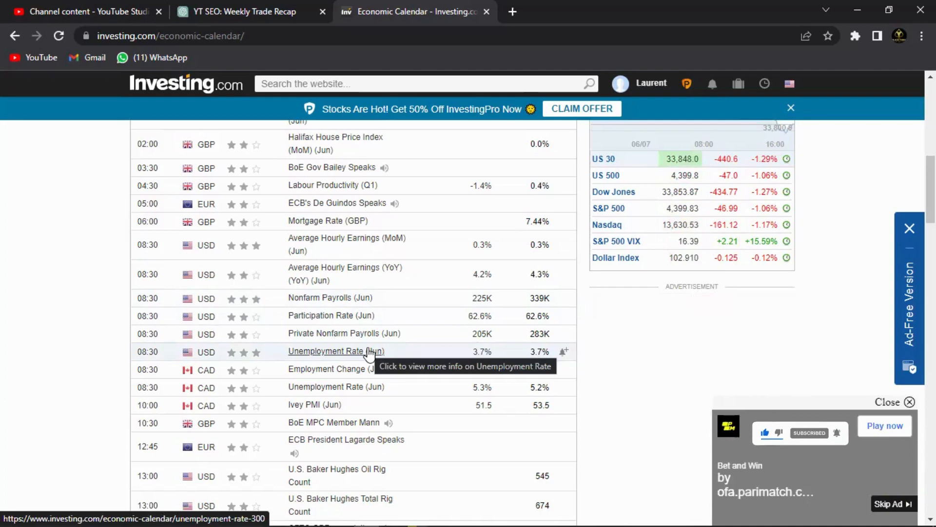
pyautogui.moveTo(529, 289)
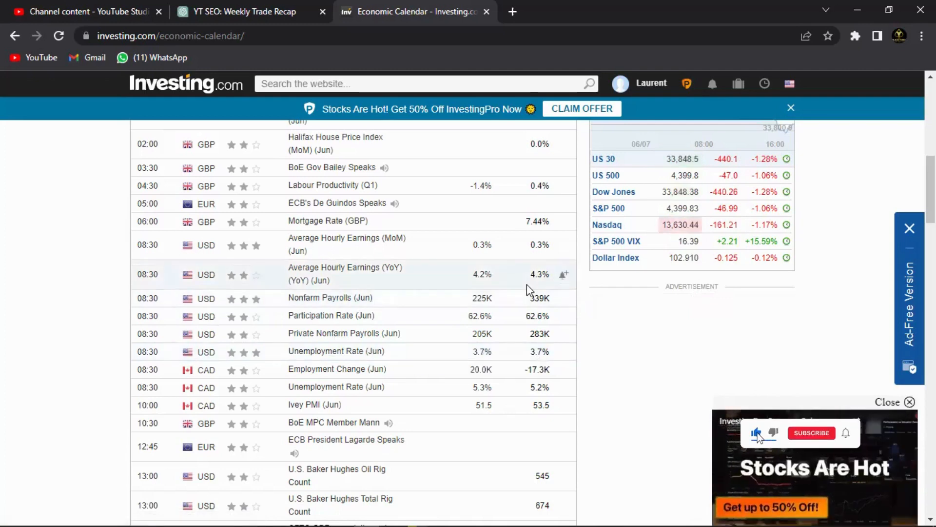
pyautogui.click(812, 433)
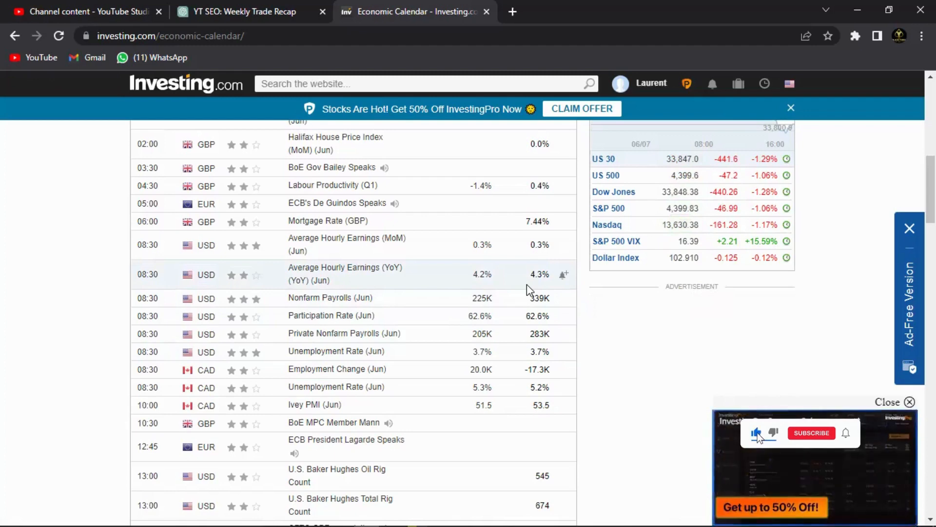
pyautogui.click(811, 433)
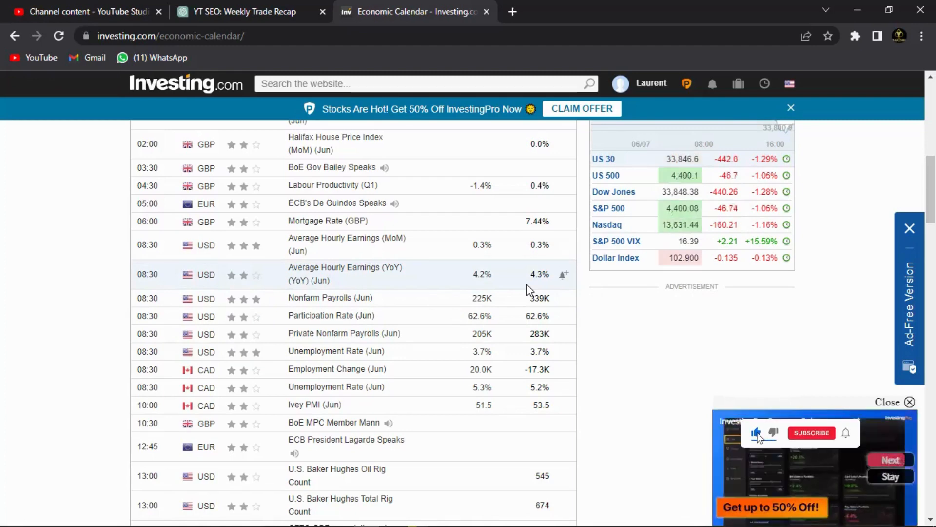
pyautogui.click(811, 433)
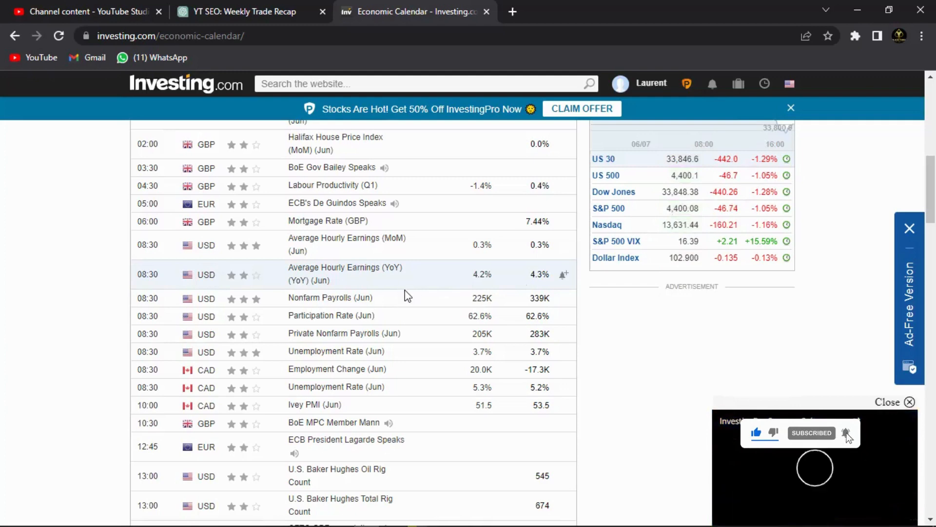
pyautogui.moveTo(448, 304)
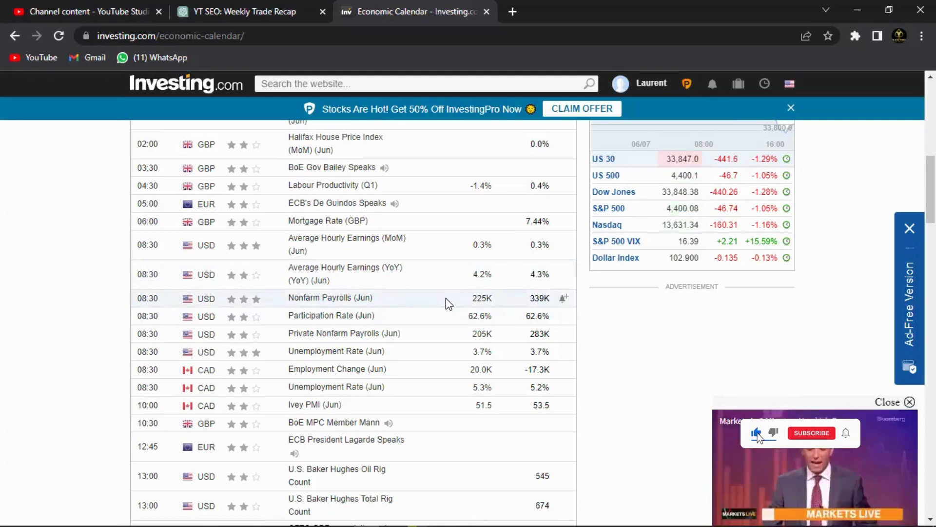
pyautogui.click(812, 433)
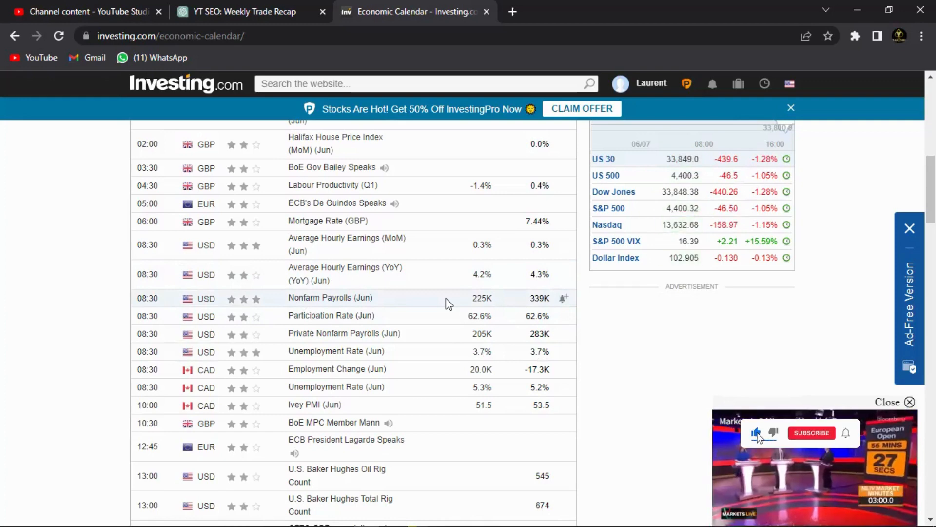
pyautogui.click(811, 432)
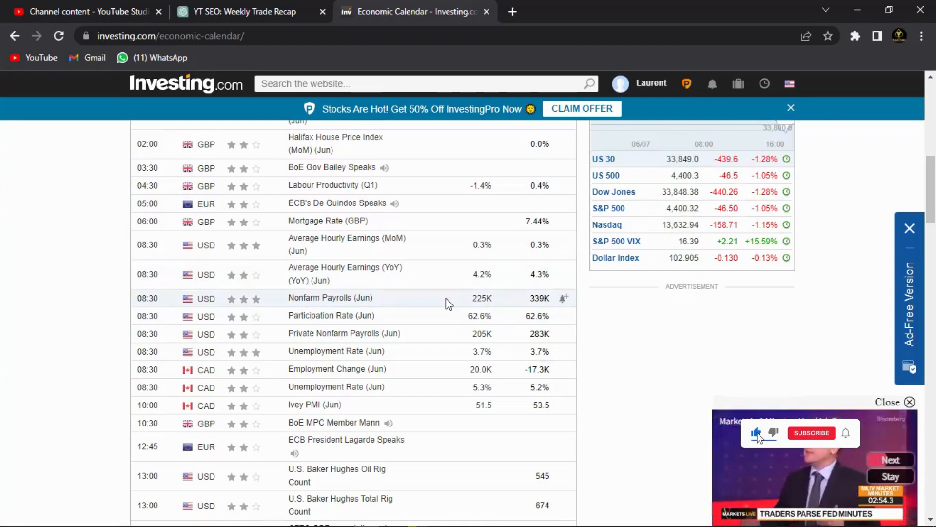
pyautogui.click(811, 433)
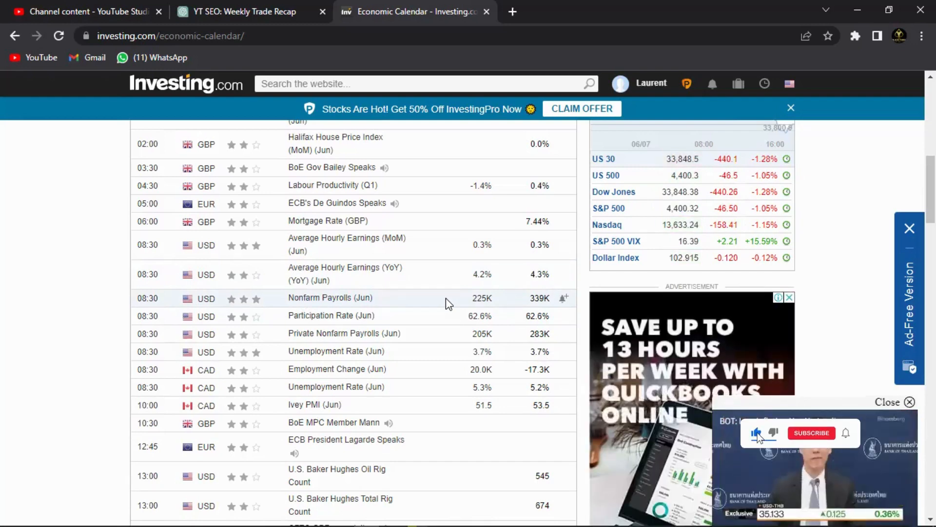
pyautogui.click(811, 433)
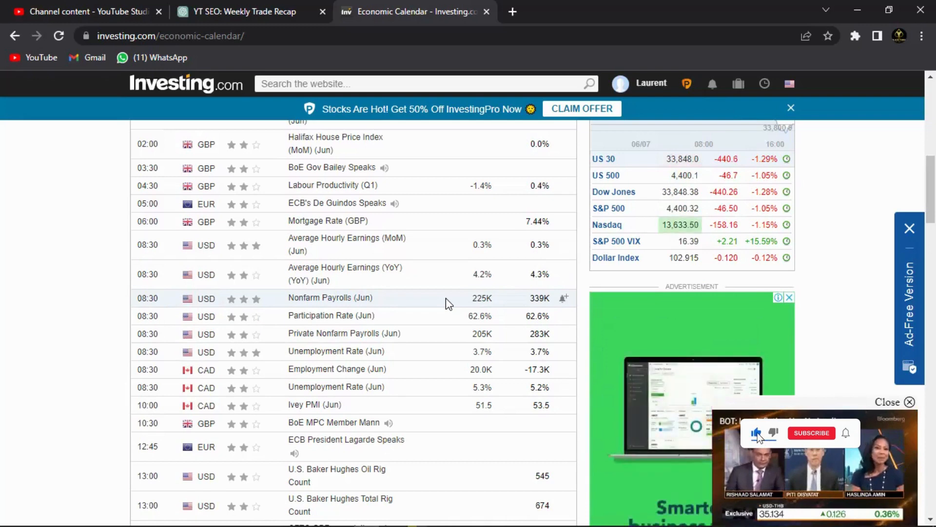
pyautogui.click(811, 433)
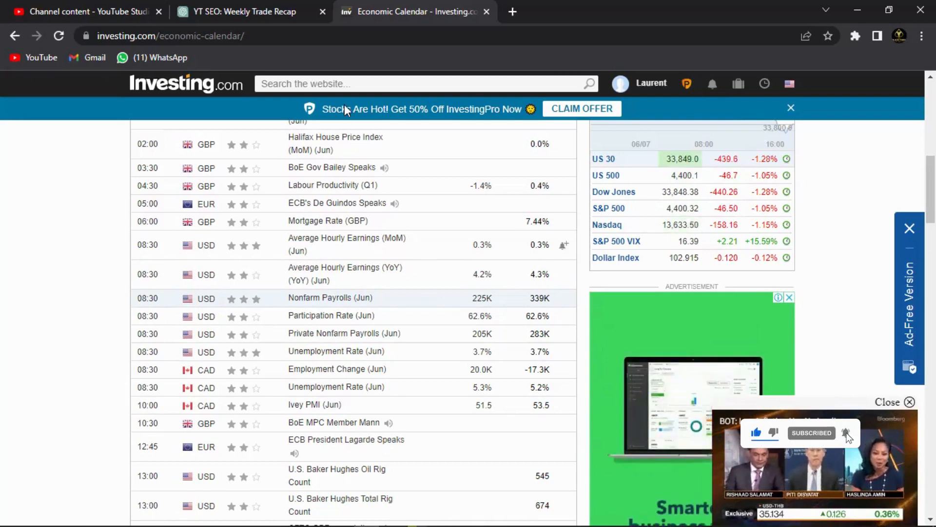